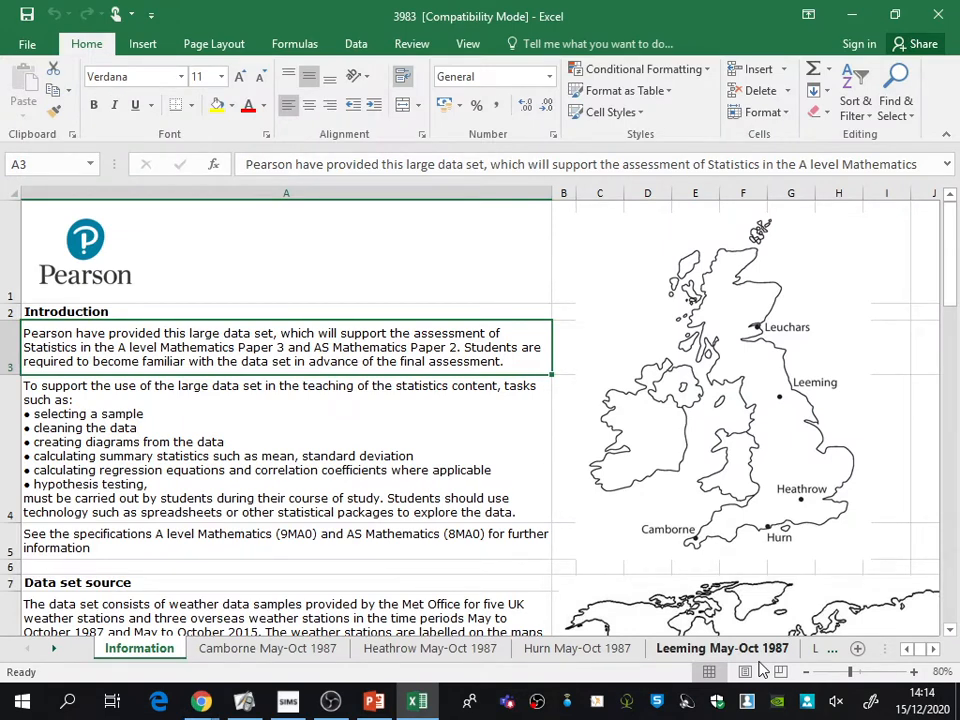
# Switch from the Information sheet to Camborne May-Oct 1987 and scroll through its daily readings
pyautogui.scroll(-3)
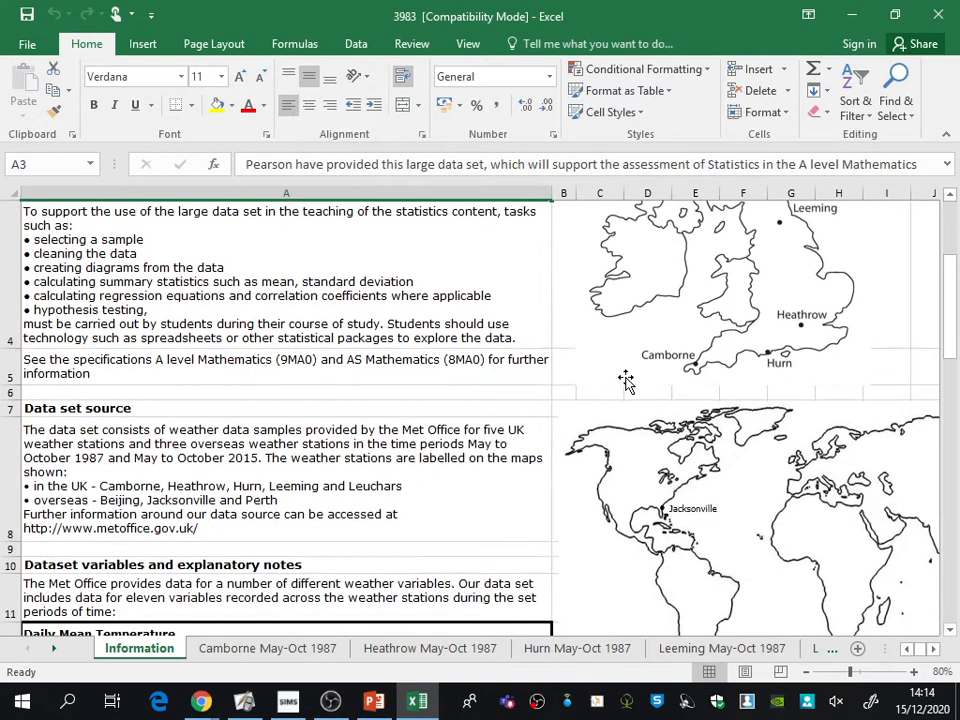
pyautogui.scroll(-3)
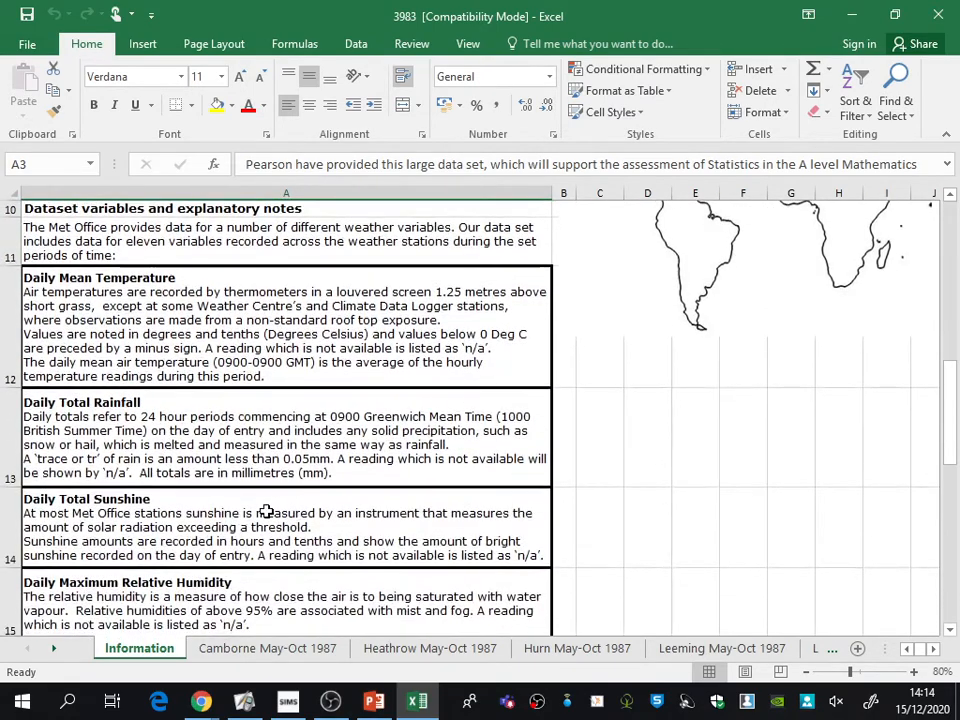
pyautogui.click(268, 648)
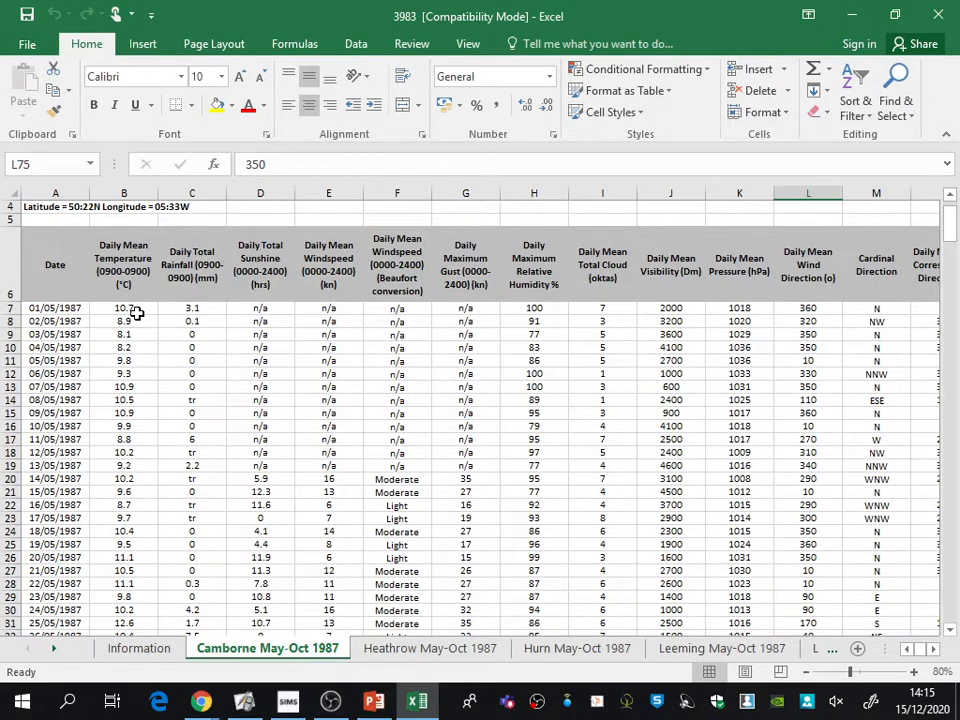
pyautogui.moveTo(142, 330)
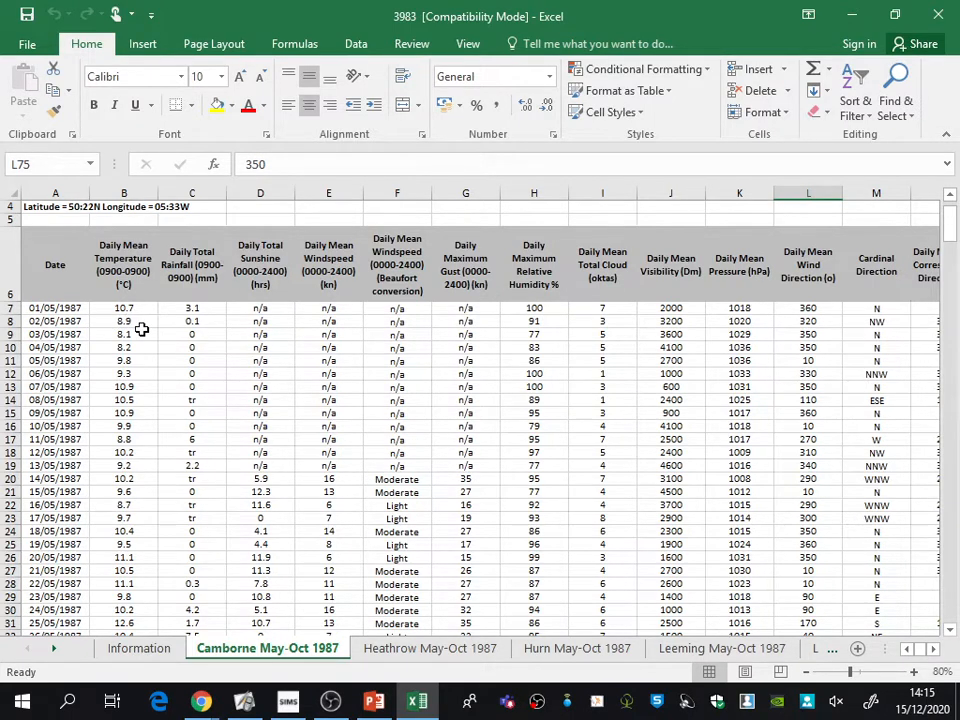
pyautogui.moveTo(732, 390)
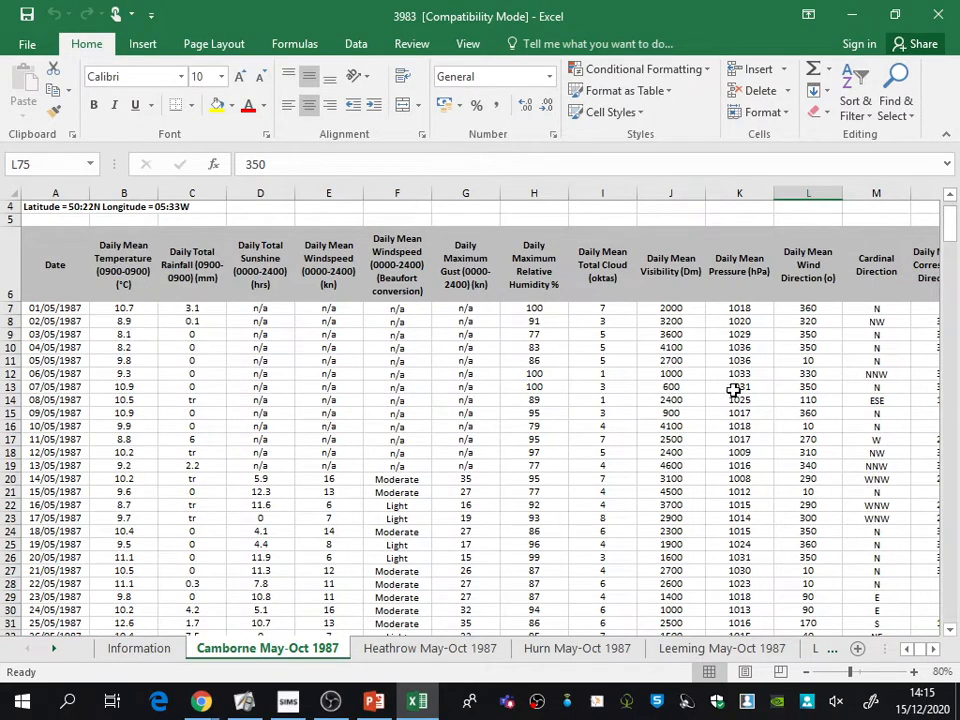
pyautogui.scroll(-3)
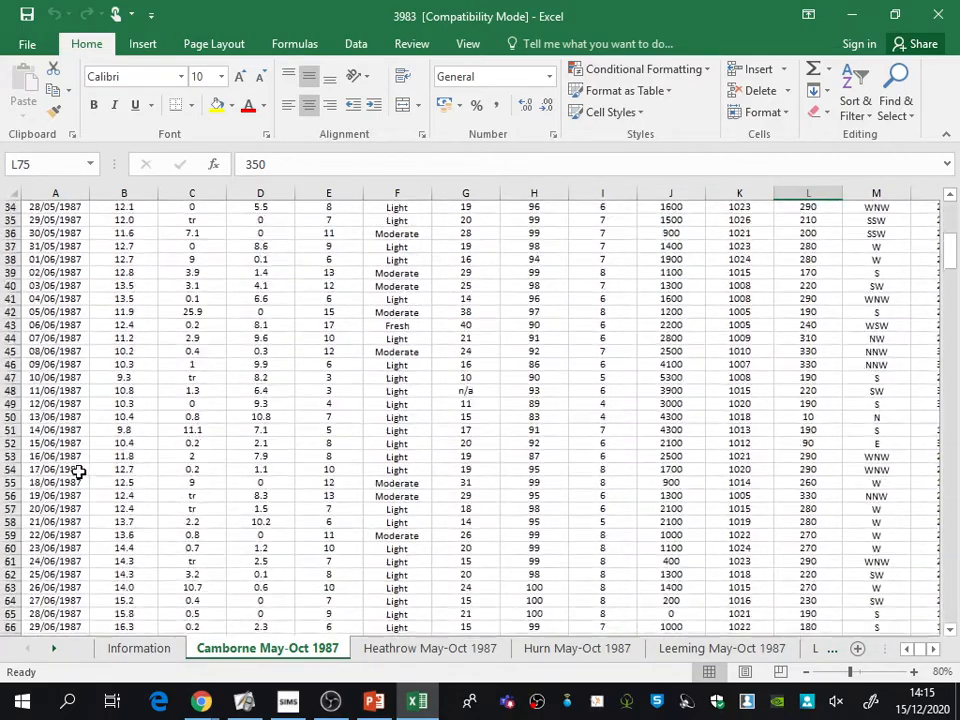
pyautogui.scroll(-3)
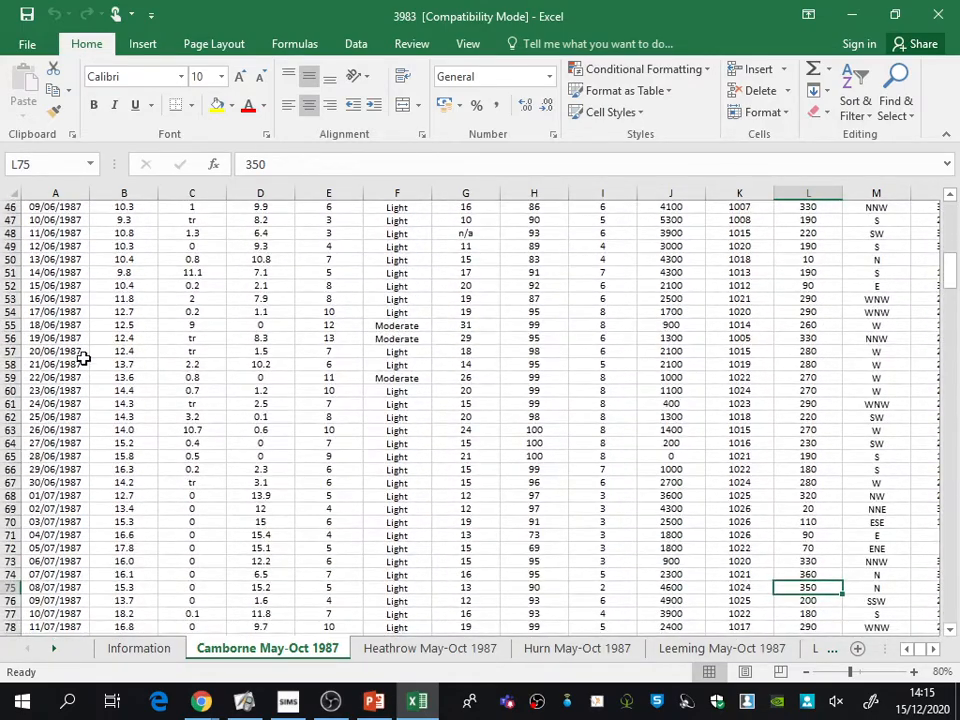
pyautogui.scroll(3)
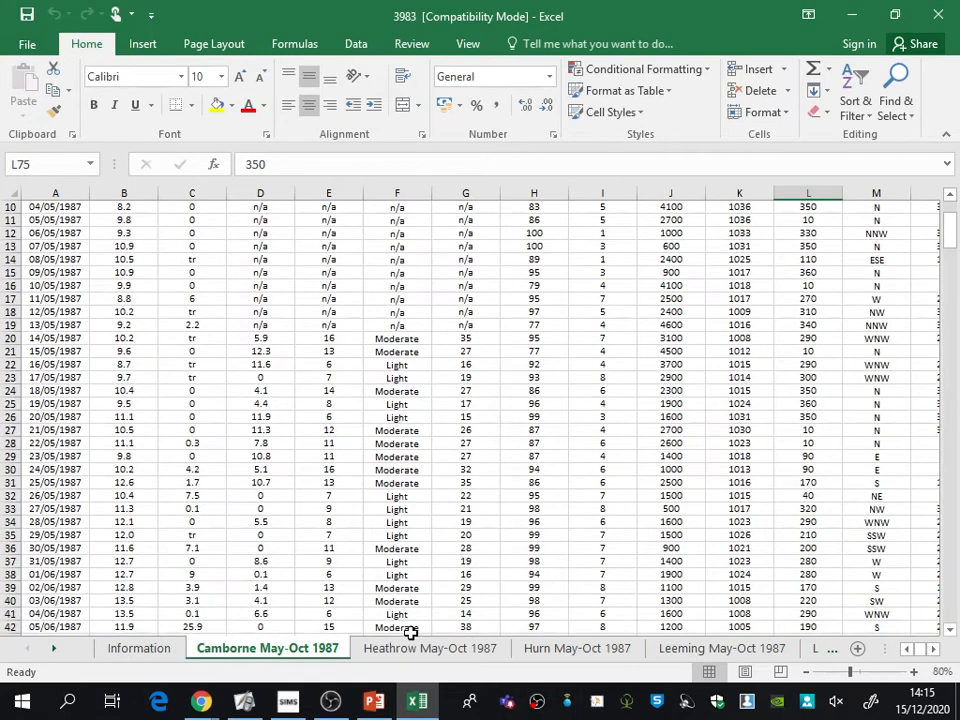
# Browse the Hurn, Beijing and Jacksonville station sheets, ending on Perth May-Oct 2015
pyautogui.click(576, 648)
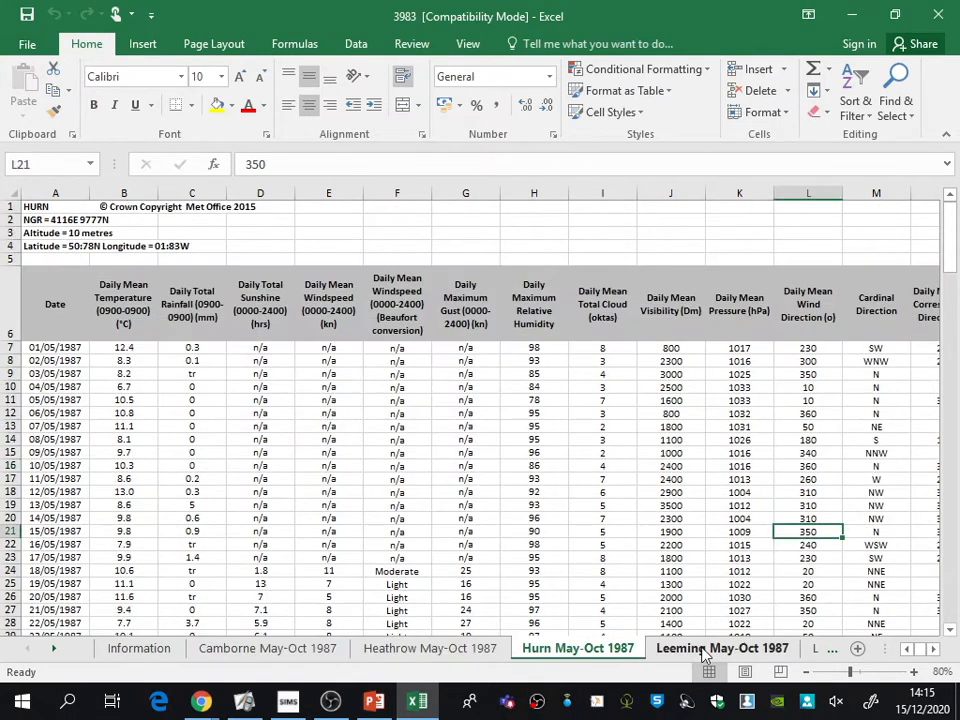
pyautogui.click(618, 648)
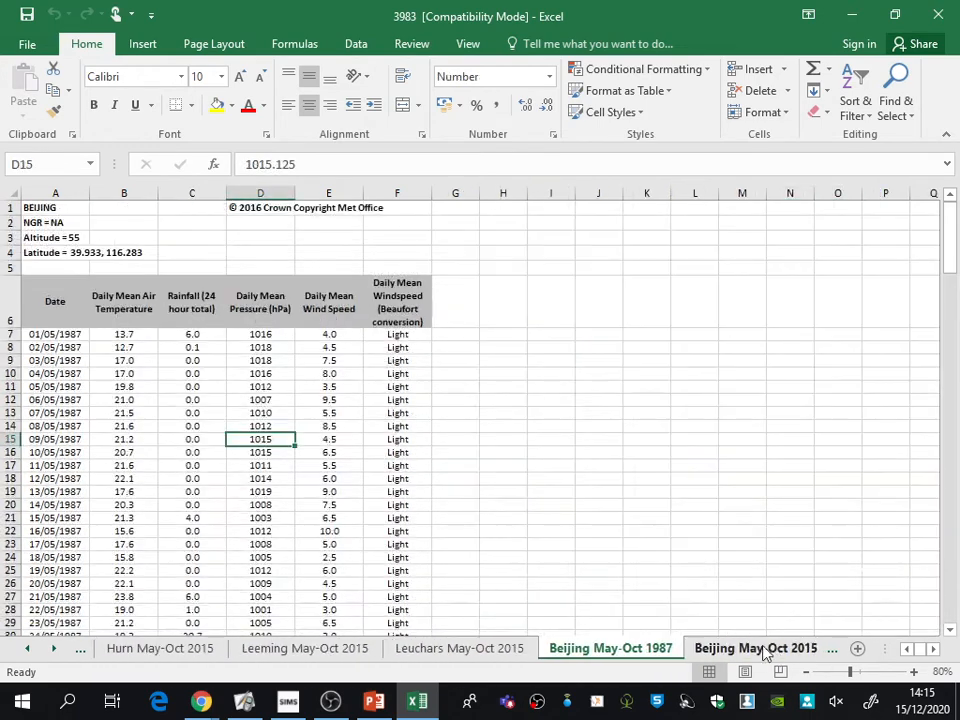
pyautogui.click(610, 648)
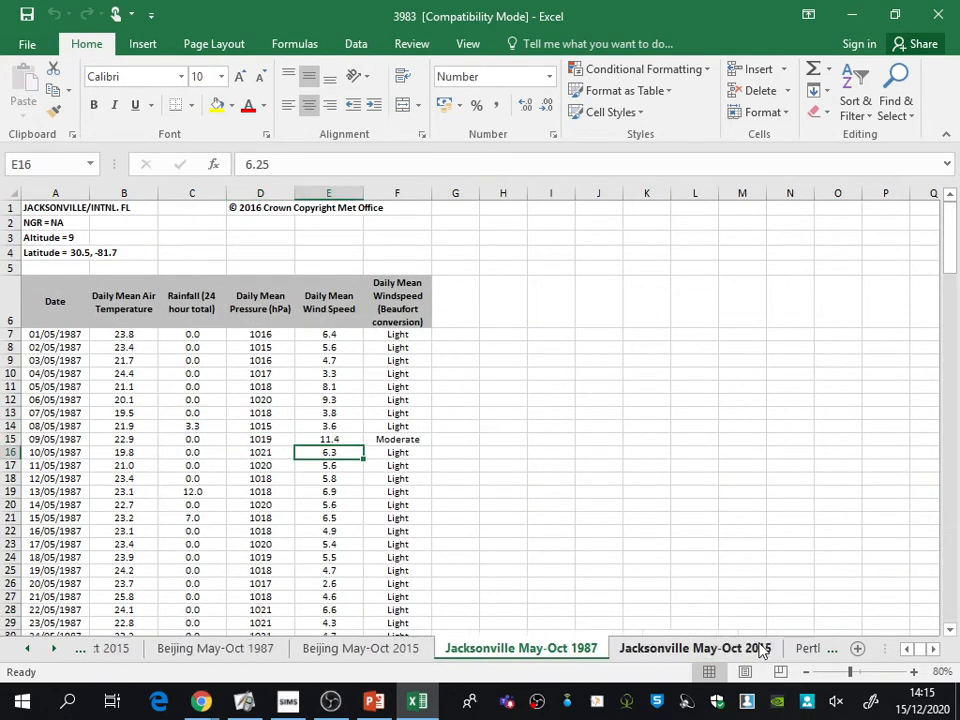
pyautogui.click(644, 648)
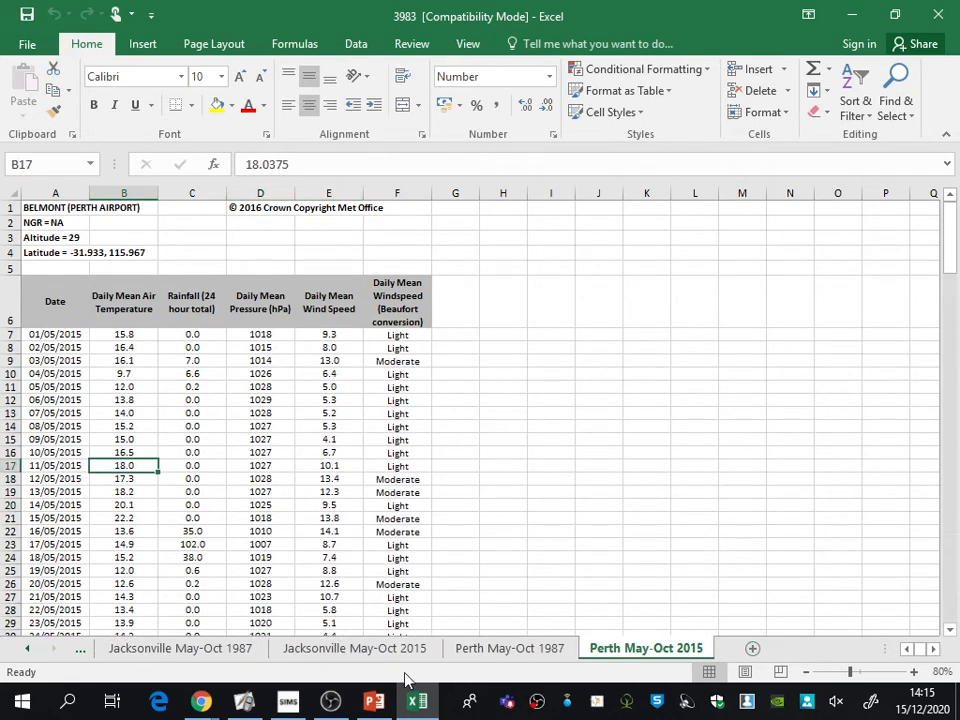
pyautogui.moveTo(344, 628)
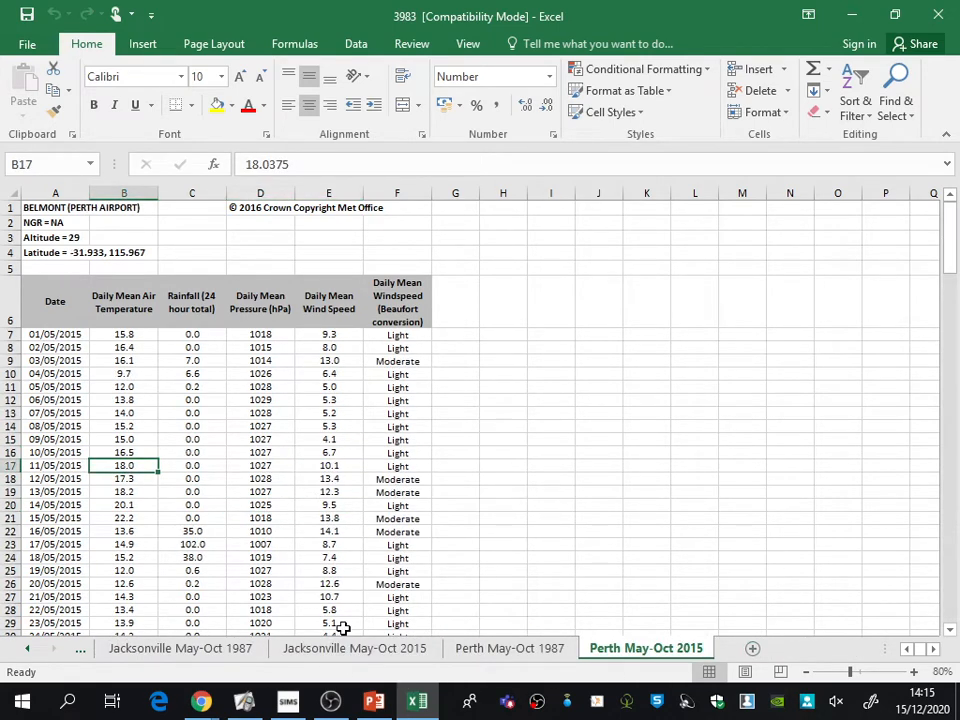
pyautogui.moveTo(318, 548)
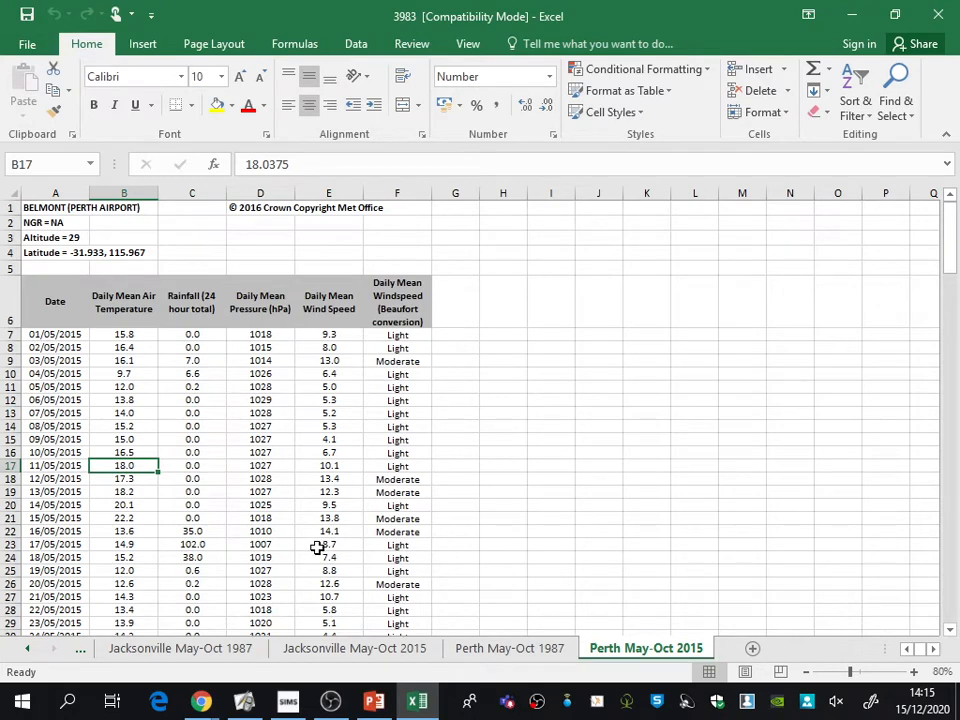
pyautogui.moveTo(362, 692)
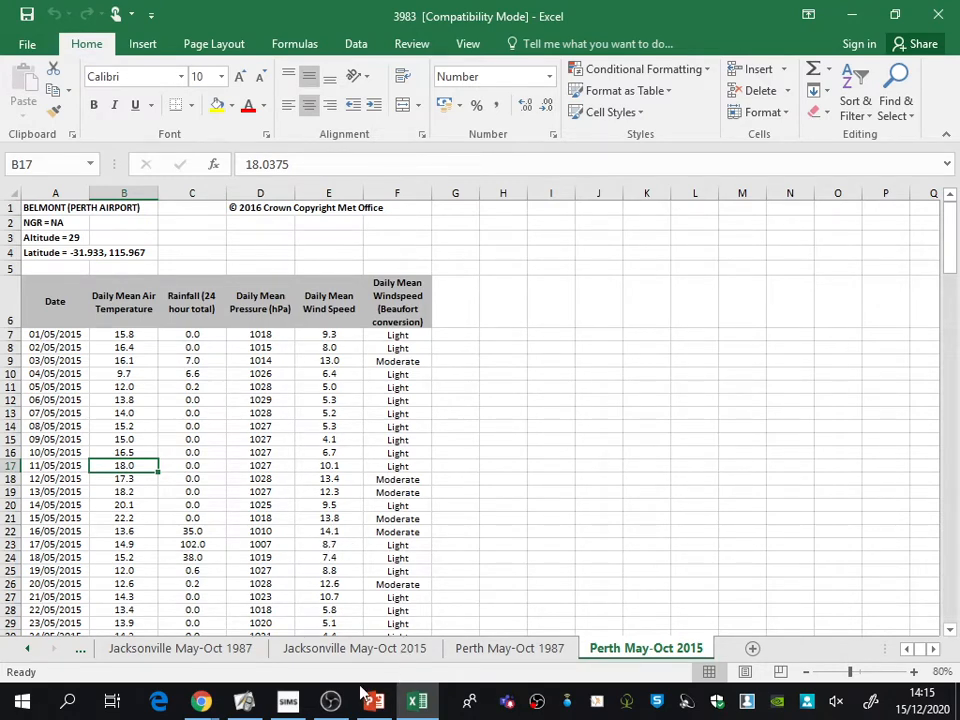
# Return from Excel to the statistics flipchart in ActivInspire
pyautogui.click(244, 700)
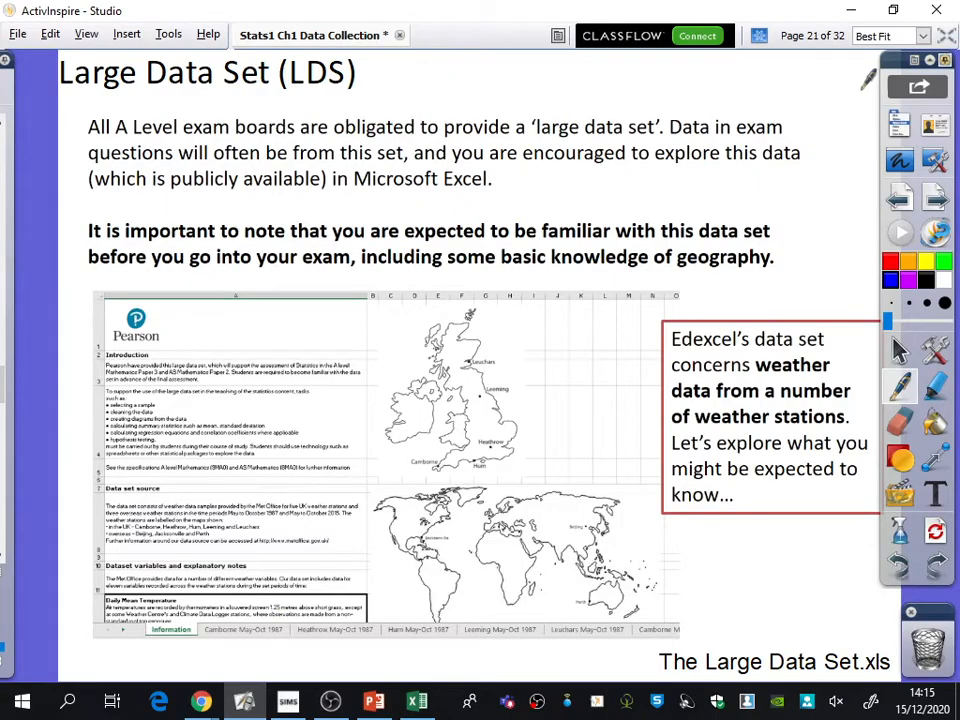
pyautogui.moveTo(936, 198)
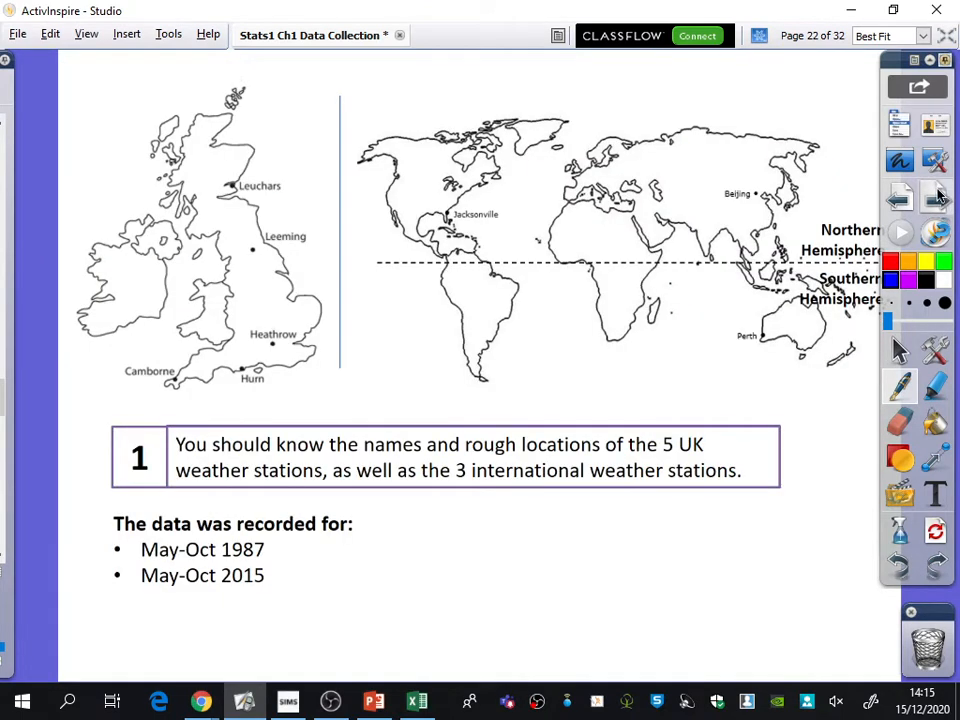
pyautogui.moveTo(936, 196)
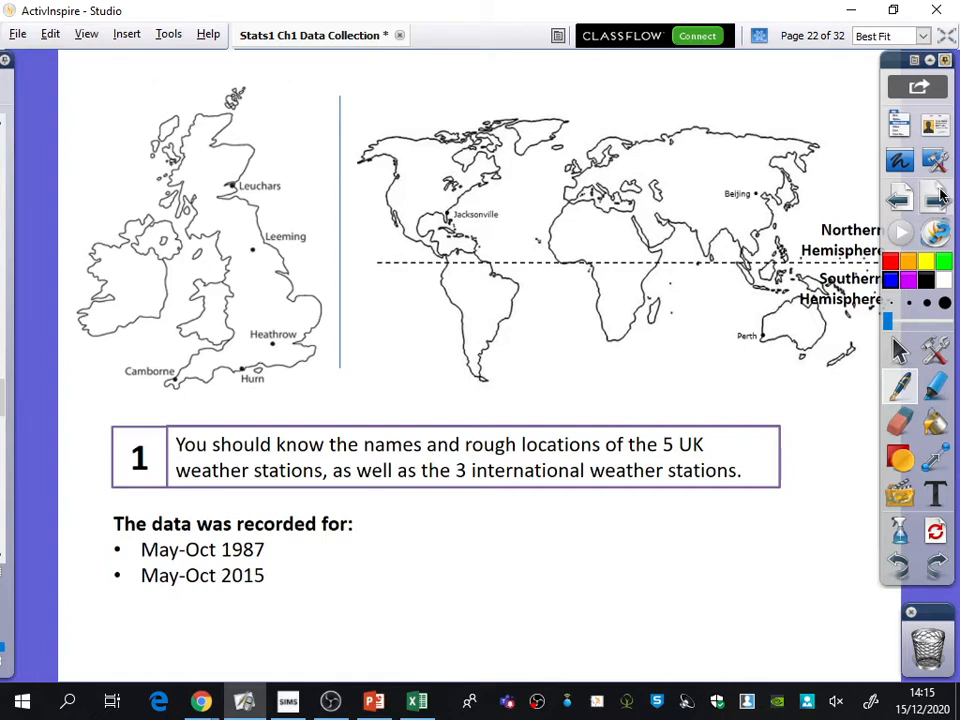
pyautogui.moveTo(888, 282)
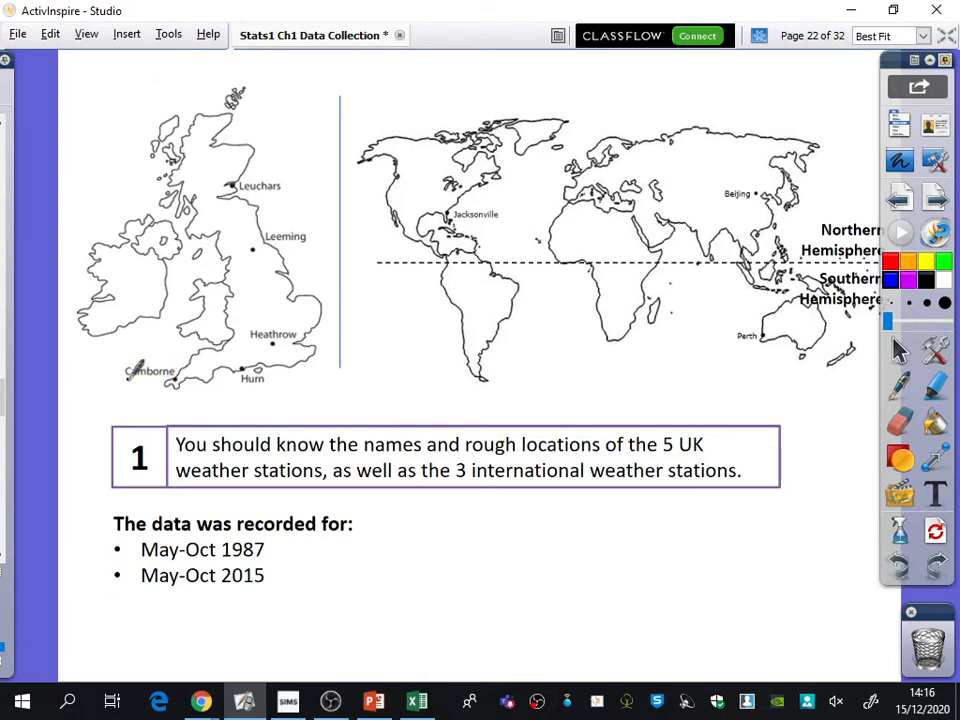
# Draw a blue arrow looping round the five UK stations and note 'alphabetical order' beside it
pyautogui.moveTo(126, 376); pyautogui.dragTo(180, 376)
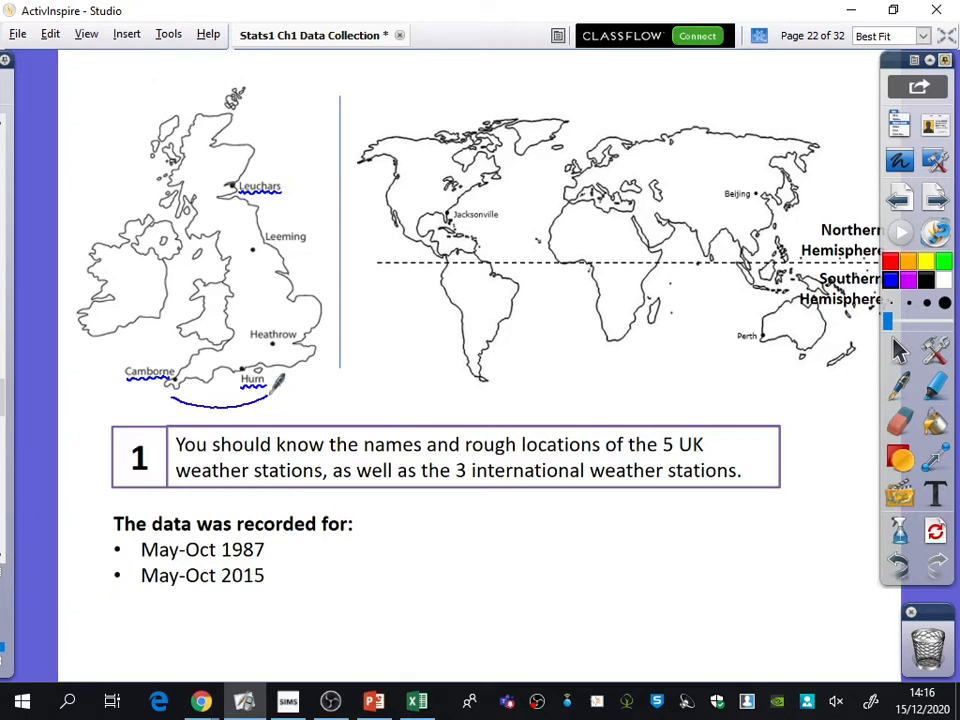
pyautogui.moveTo(290, 196); pyautogui.dragTo(280, 404)
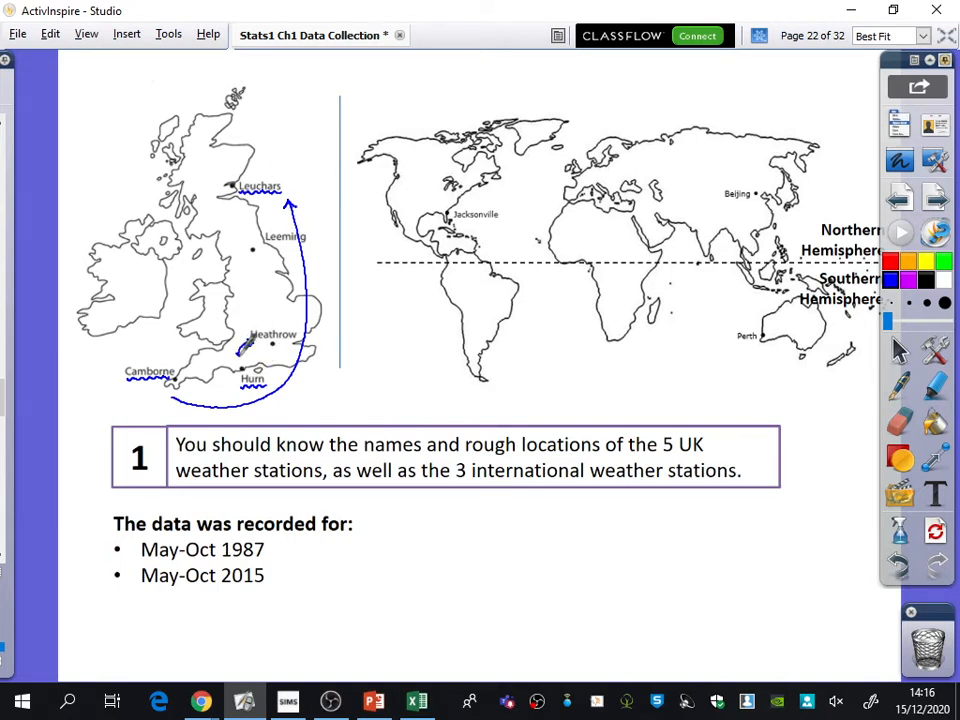
pyautogui.moveTo(240, 350); pyautogui.dragTo(296, 396)
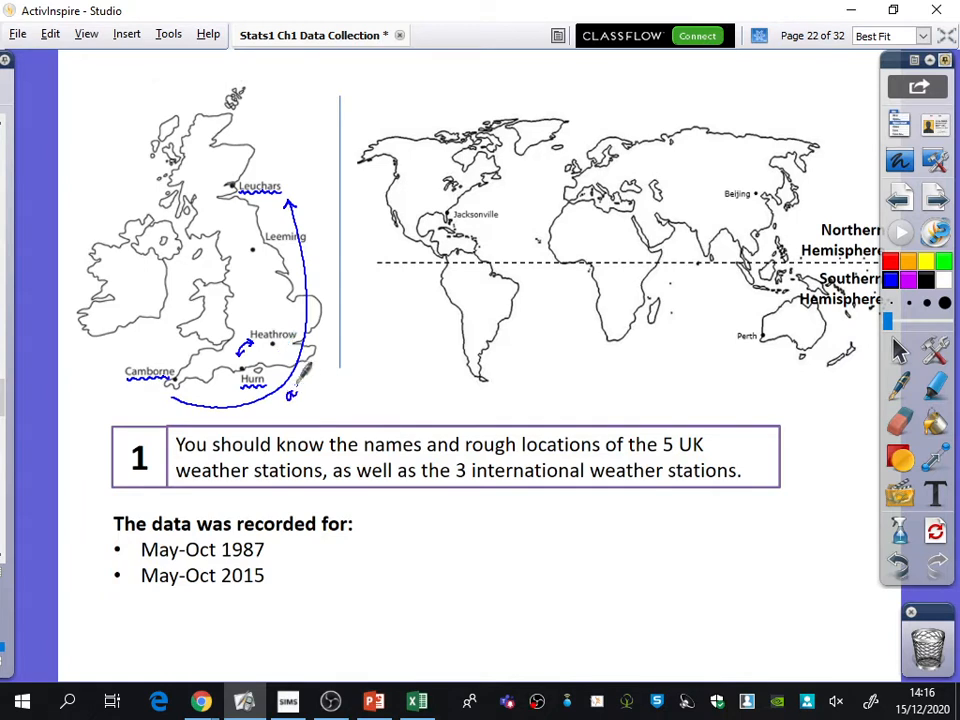
pyautogui.moveTo(290, 396); pyautogui.dragTo(340, 344)
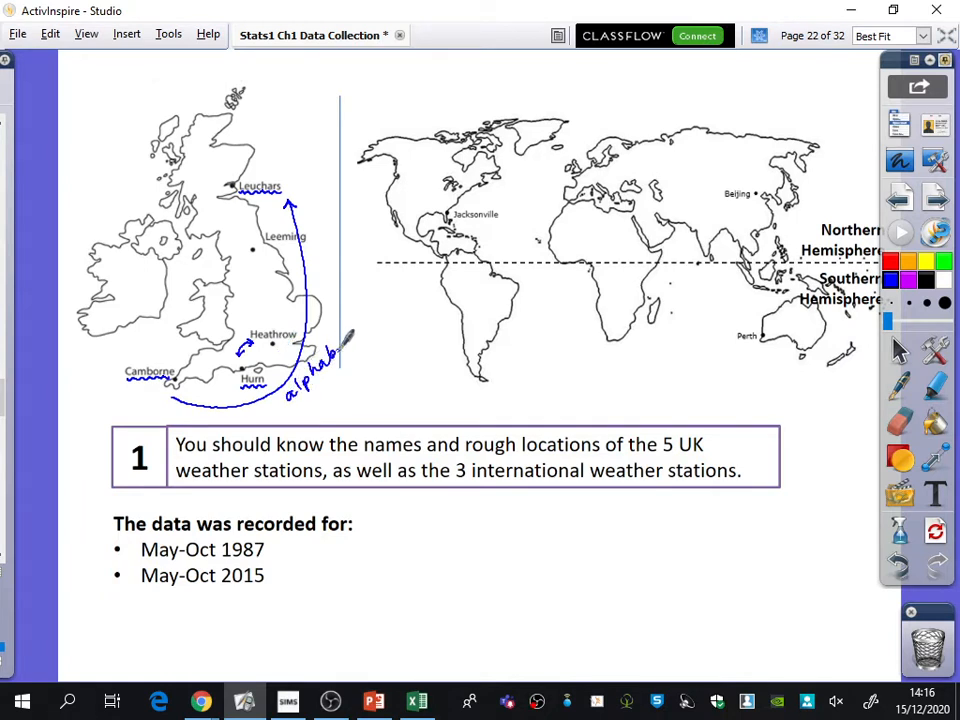
pyautogui.moveTo(320, 360); pyautogui.dragTo(376, 320)
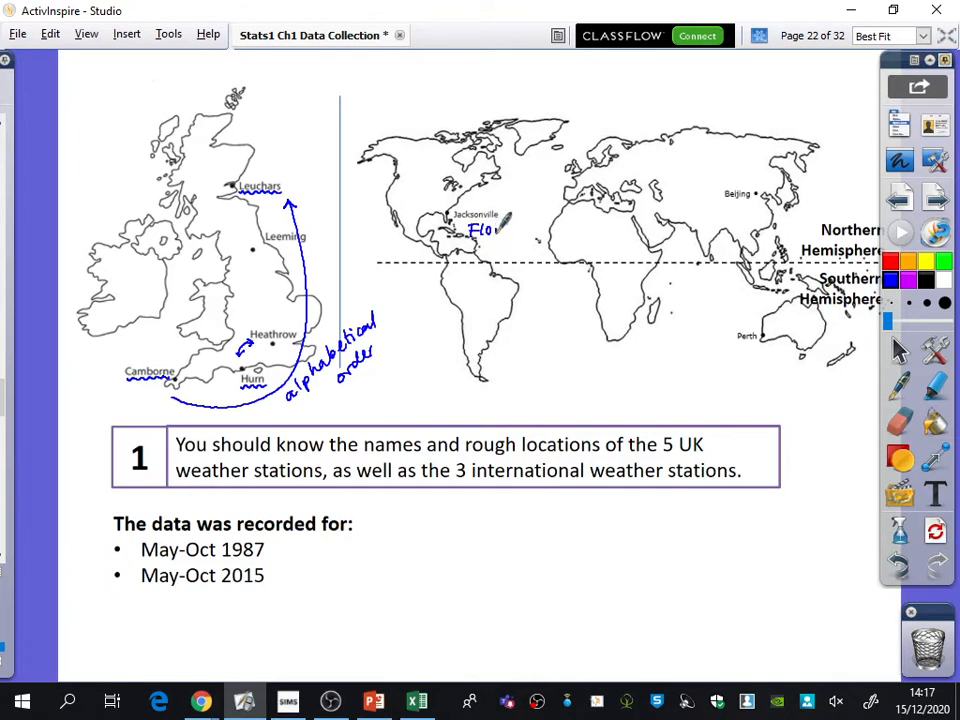
# Write 'Florida' next to Jacksonville on the world map
pyautogui.moveTo(490, 232); pyautogui.dragTo(520, 228)
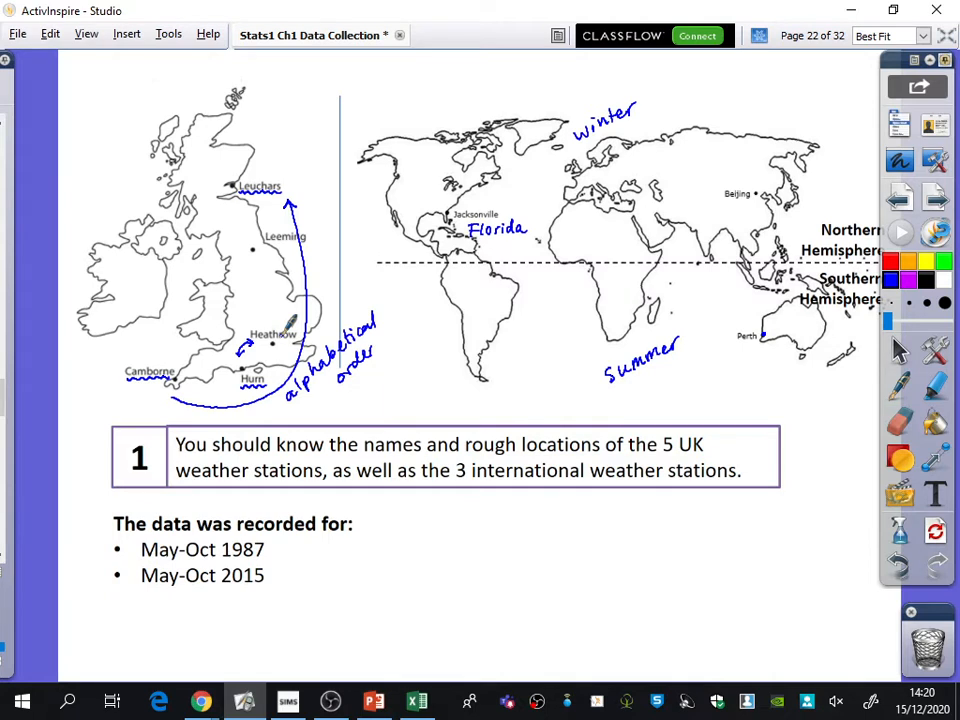
pyautogui.moveTo(170, 544)
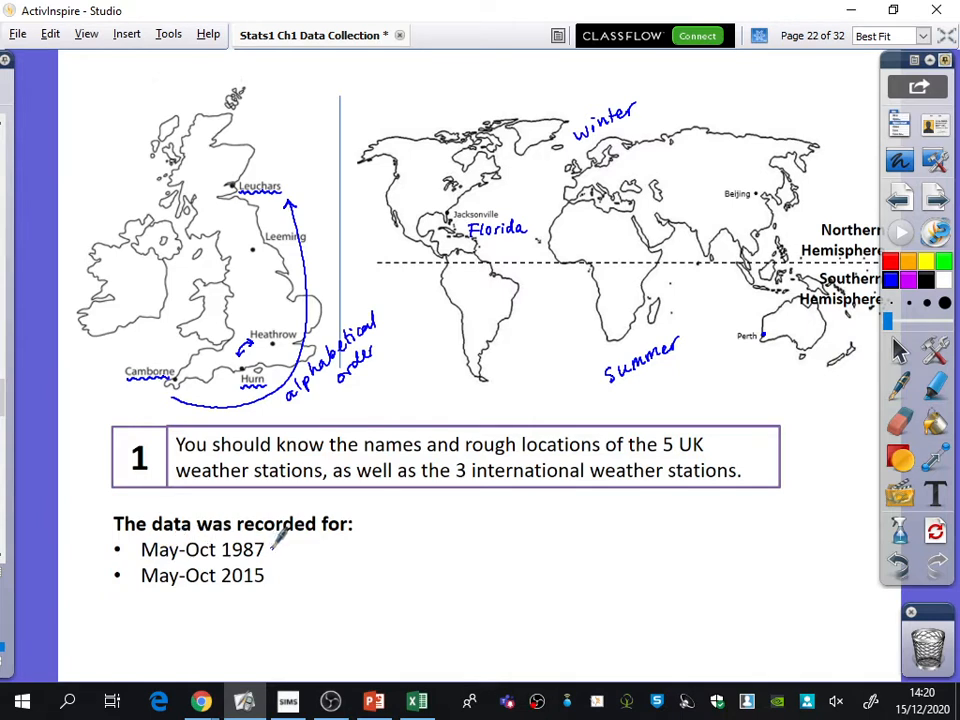
pyautogui.moveTo(284, 572)
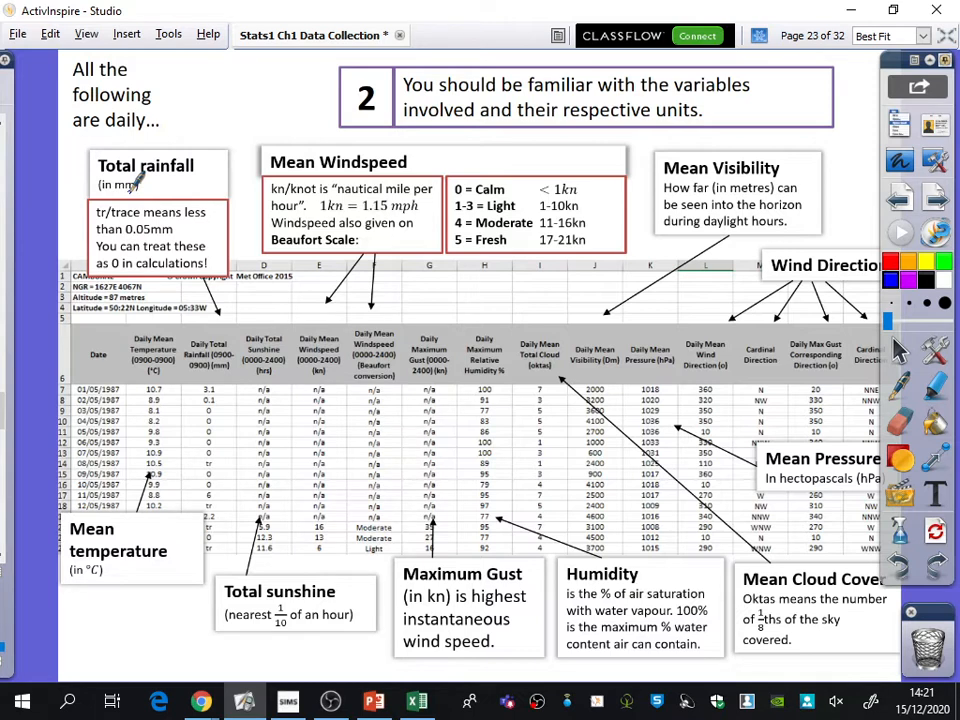
pyautogui.moveTo(110, 212)
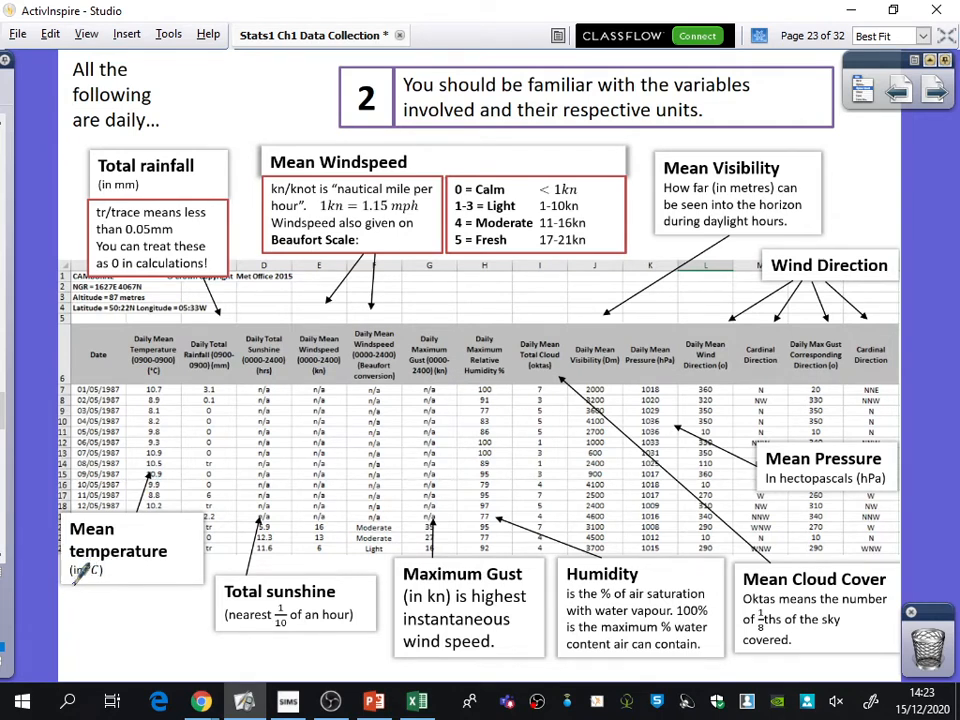
pyautogui.moveTo(196, 624)
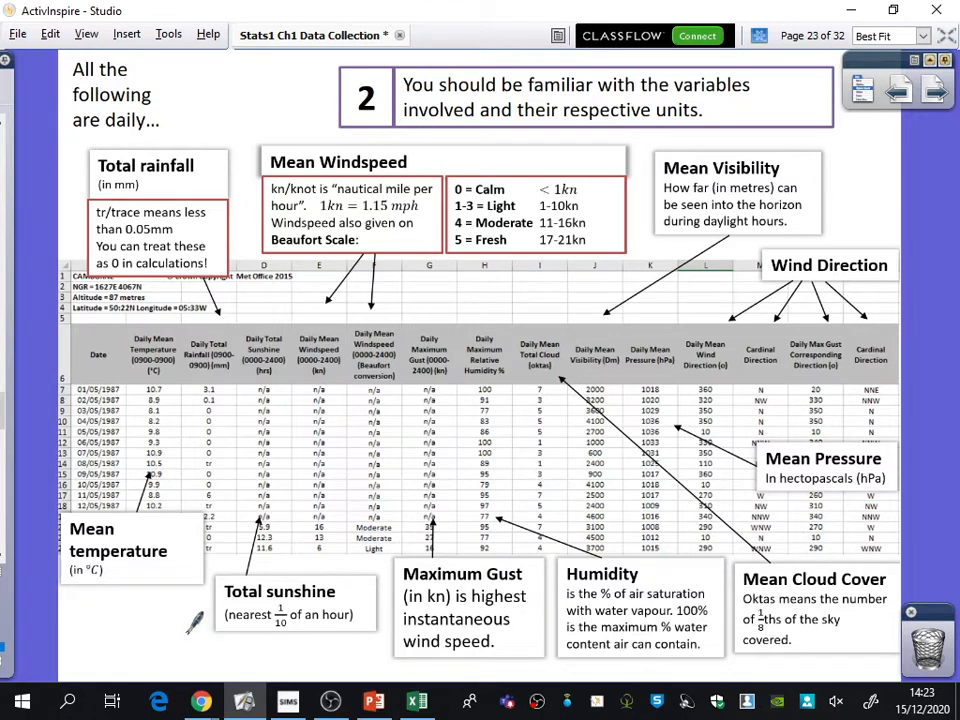
pyautogui.moveTo(188, 620)
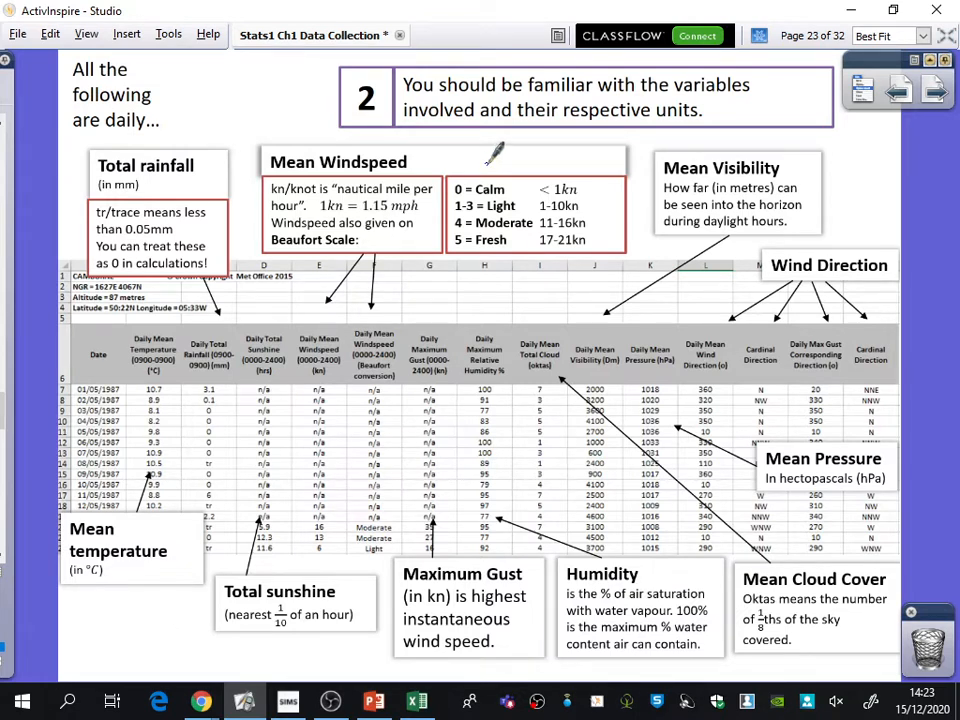
pyautogui.moveTo(544, 610)
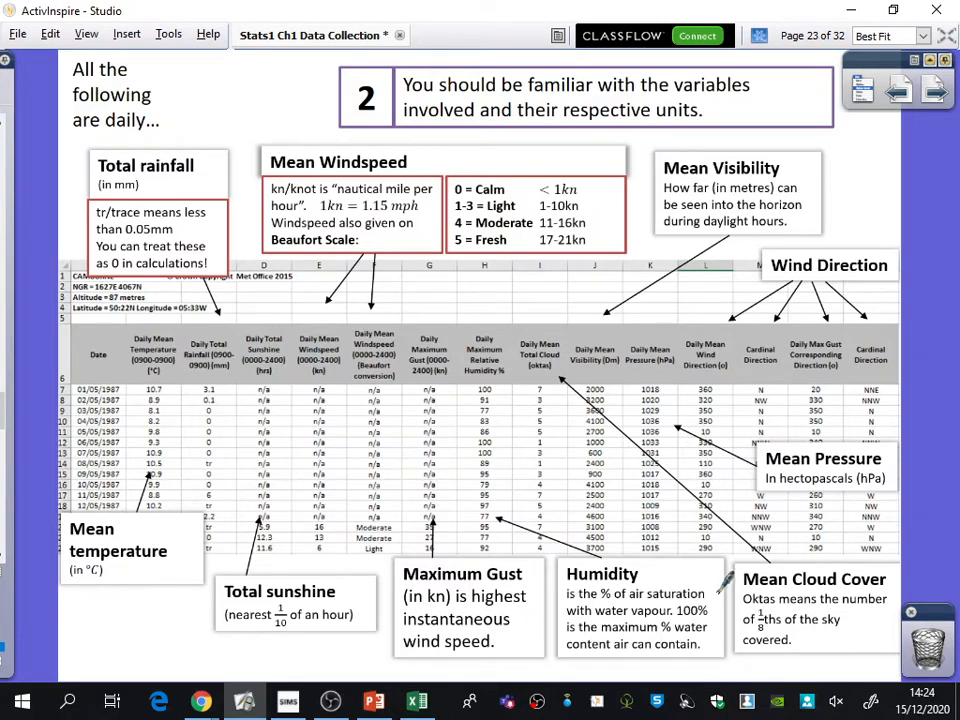
pyautogui.moveTo(724, 584)
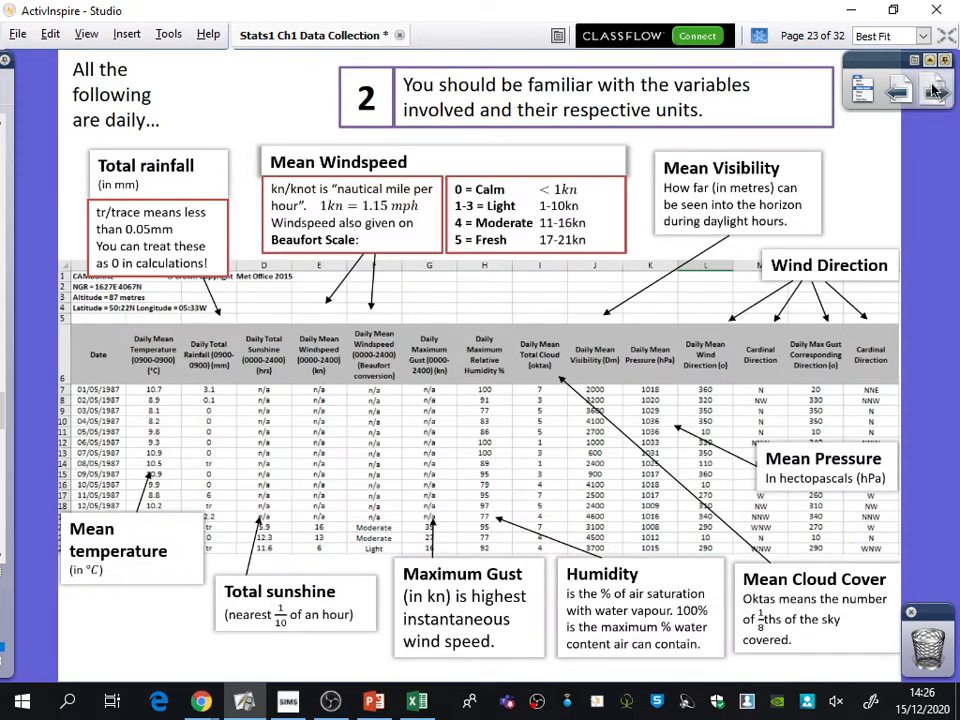
pyautogui.click(936, 88)
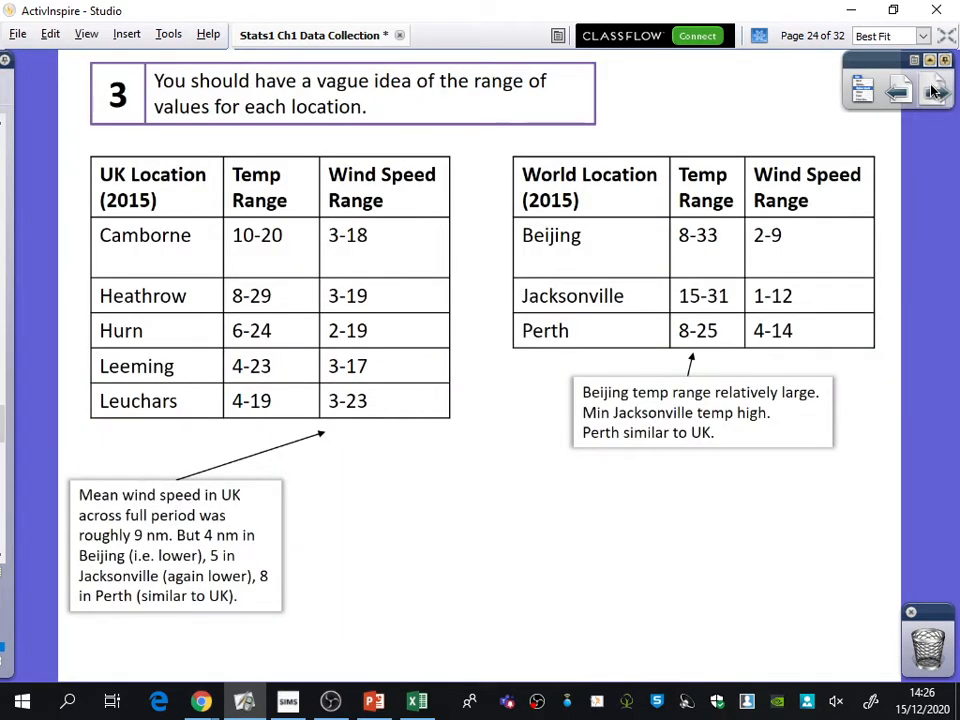
pyautogui.moveTo(936, 88)
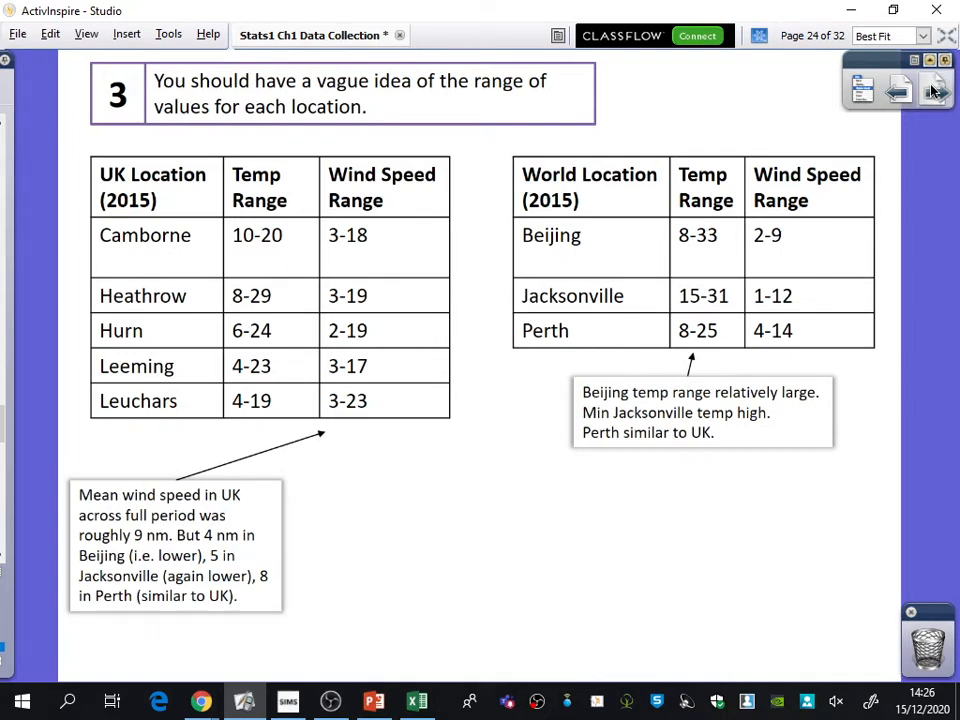
pyautogui.moveTo(176, 380)
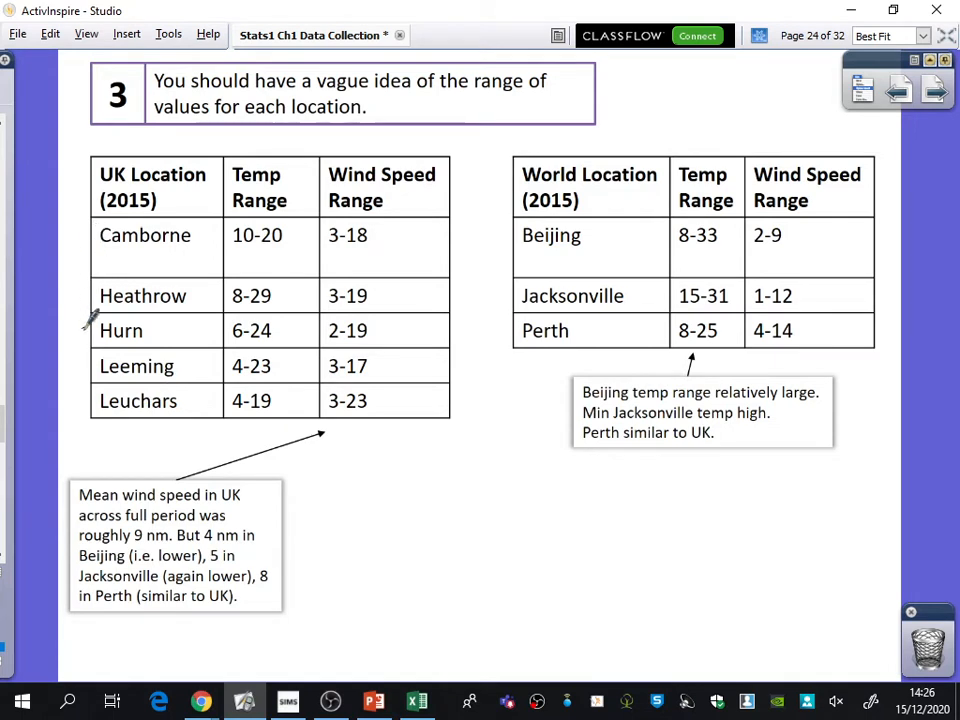
pyautogui.moveTo(96, 400)
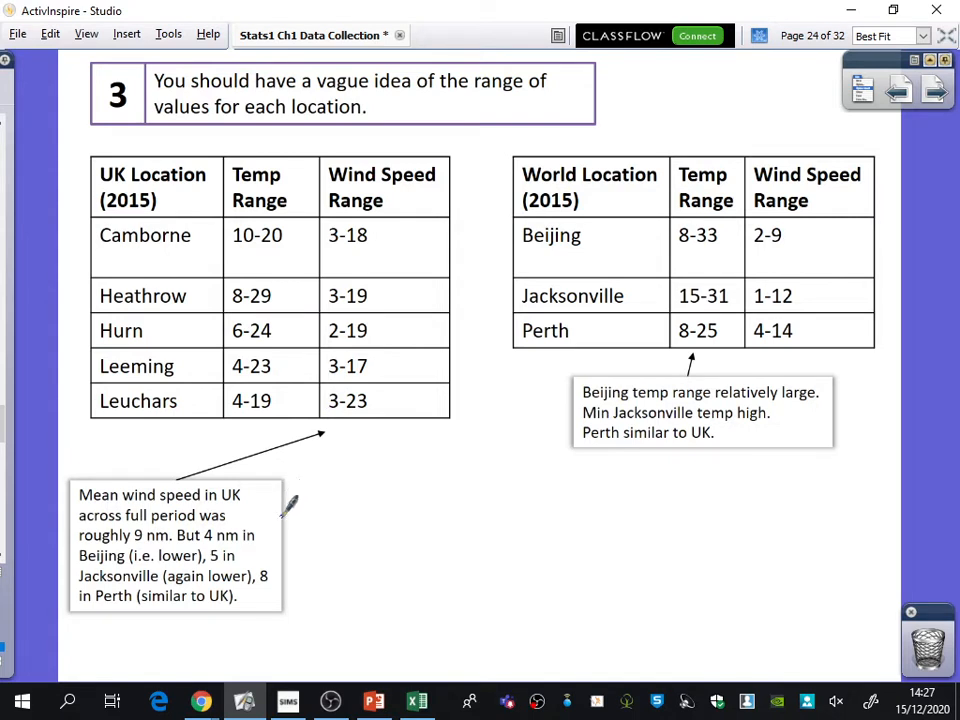
pyautogui.moveTo(284, 520)
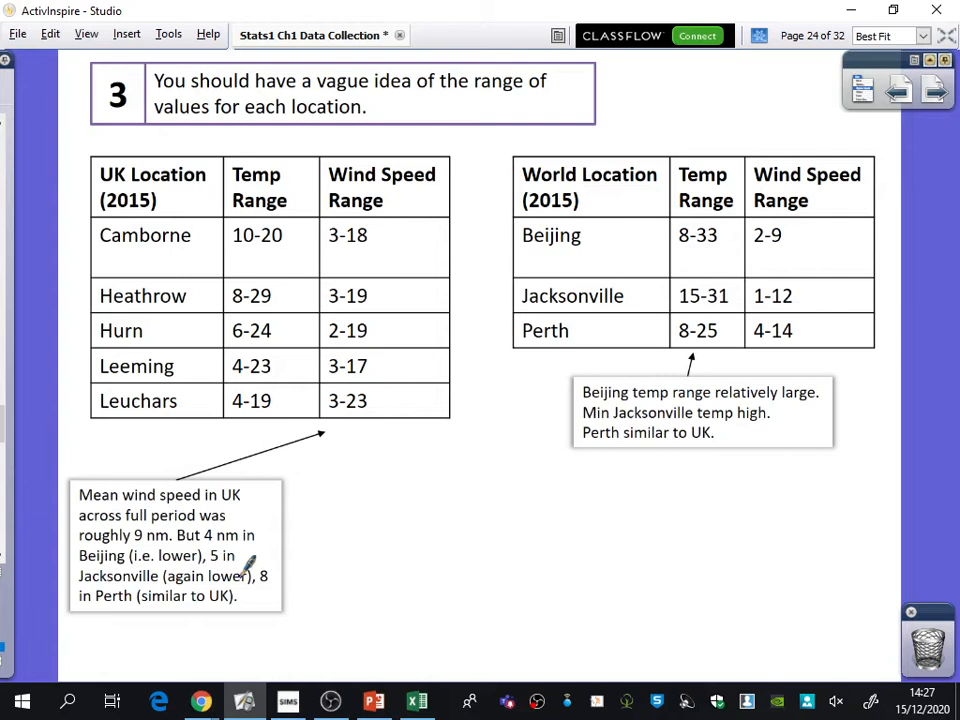
pyautogui.moveTo(870, 296)
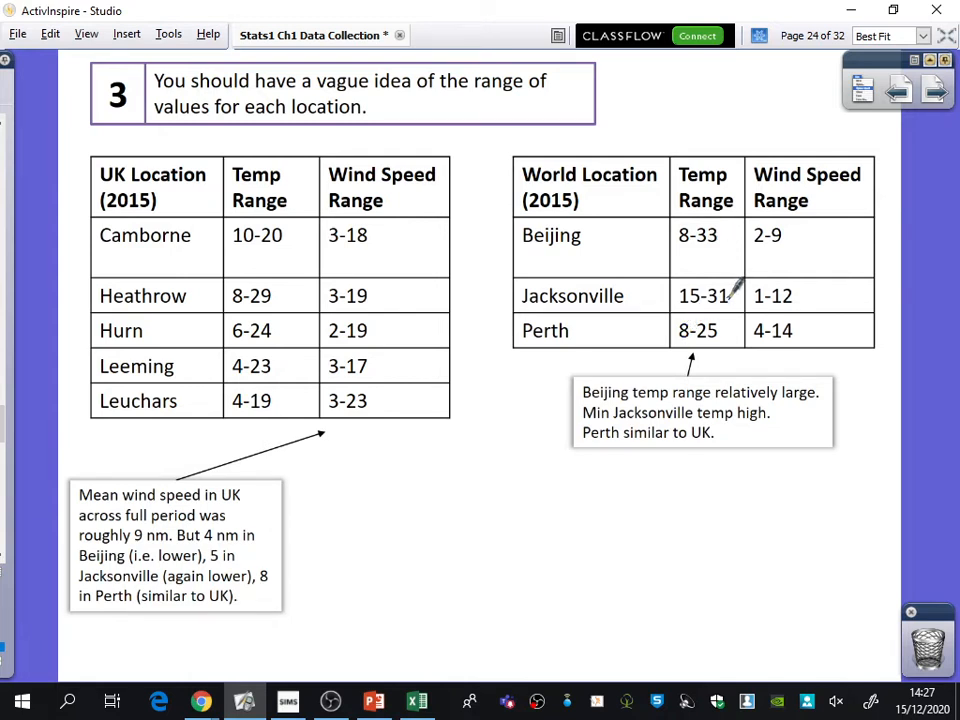
pyautogui.click(896, 88)
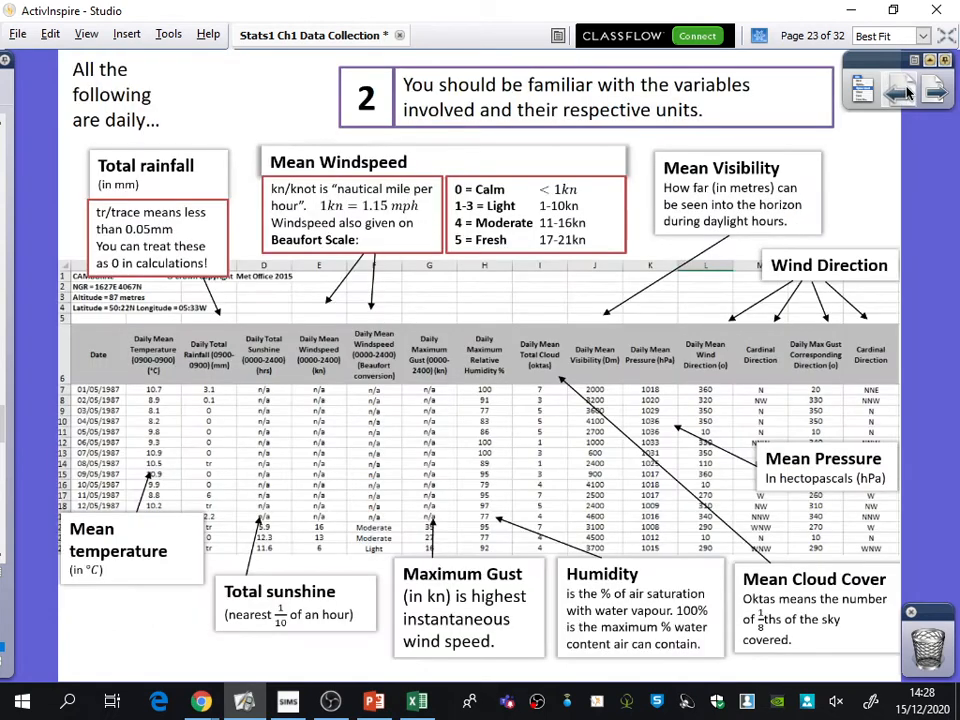
pyautogui.click(898, 88)
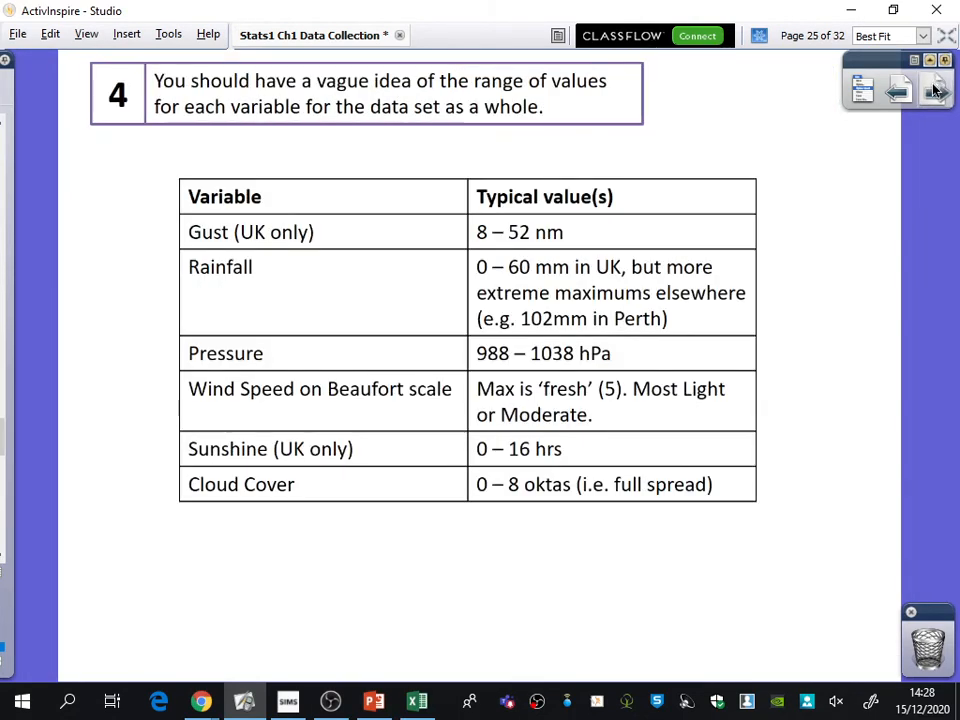
pyautogui.moveTo(936, 88)
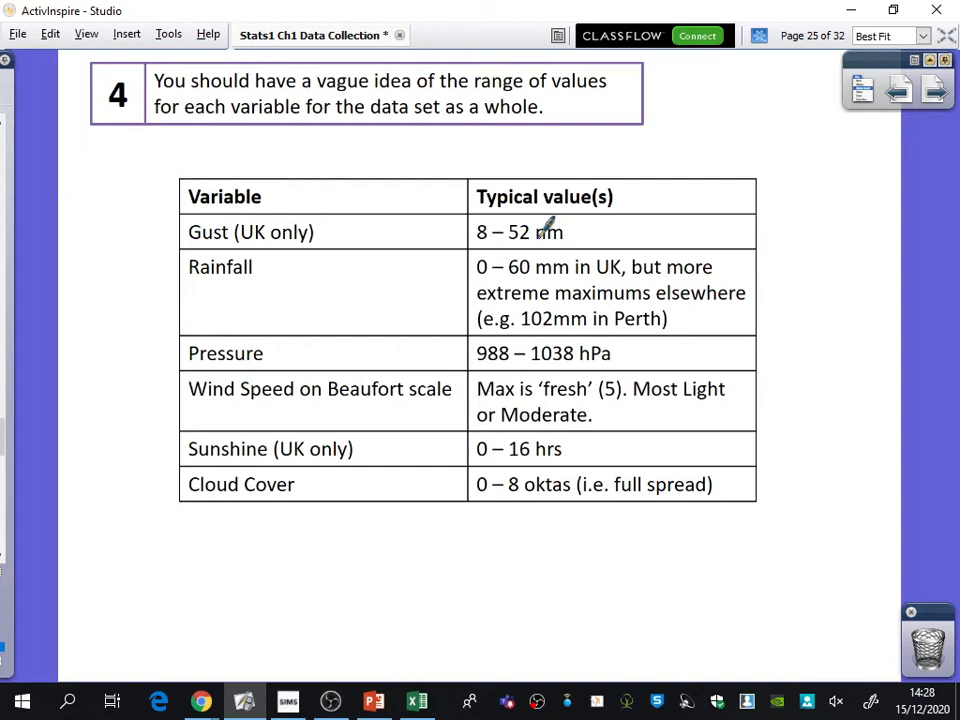
pyautogui.moveTo(680, 316)
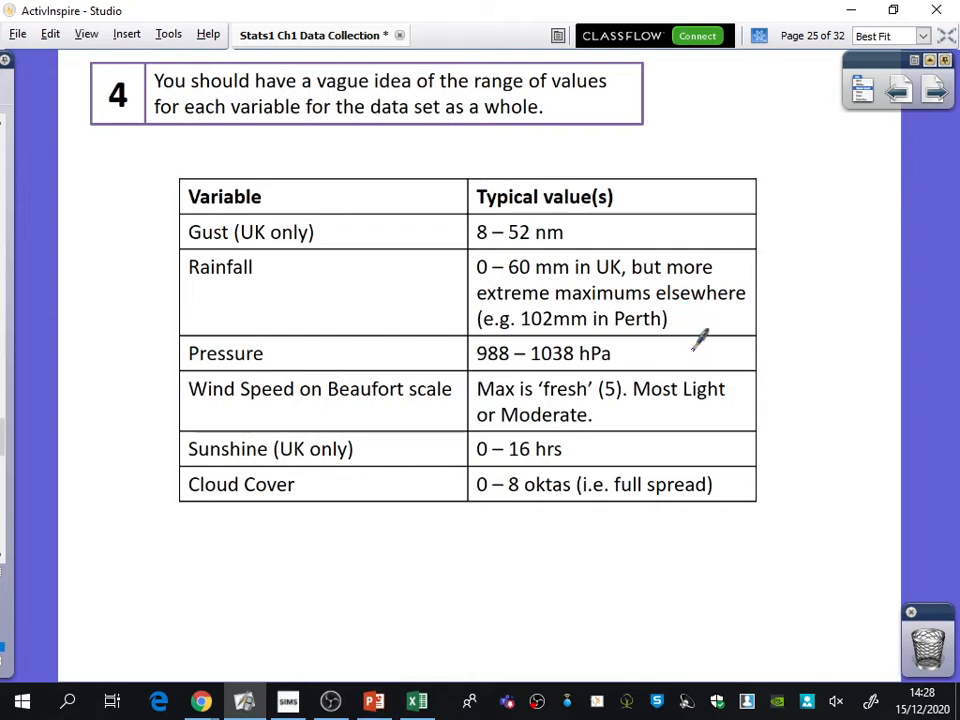
pyautogui.moveTo(716, 400)
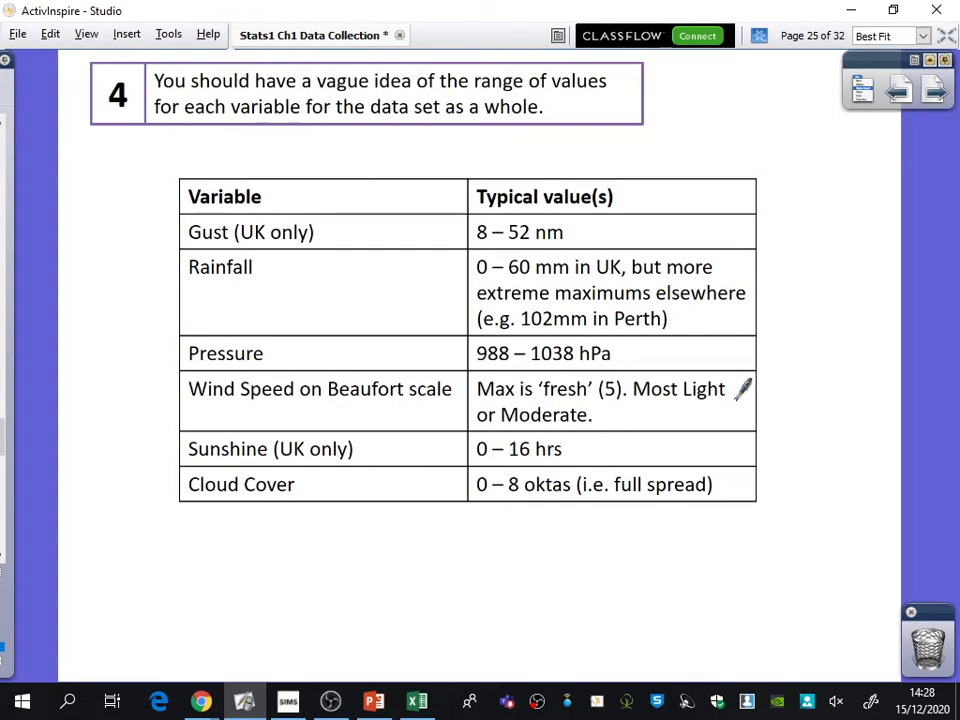
pyautogui.moveTo(700, 440)
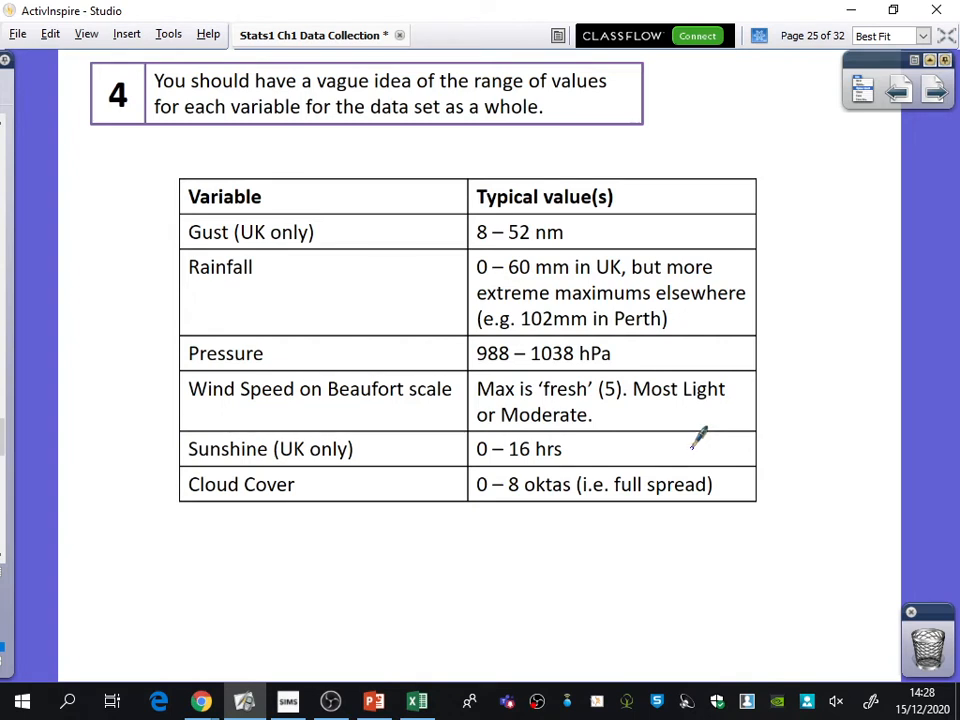
pyautogui.moveTo(744, 464)
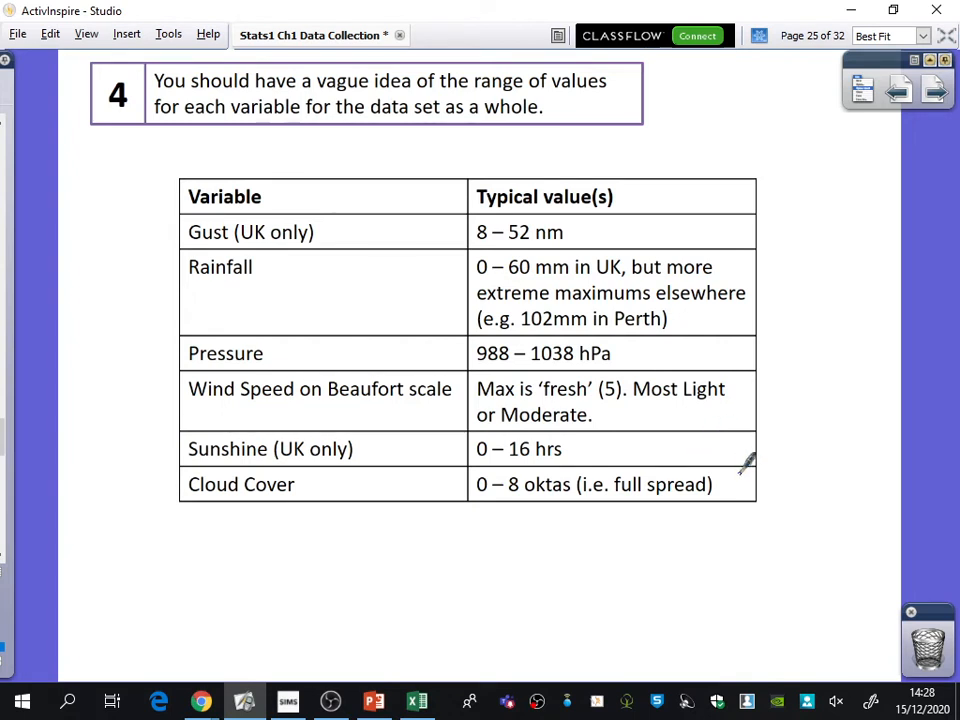
pyautogui.moveTo(730, 470)
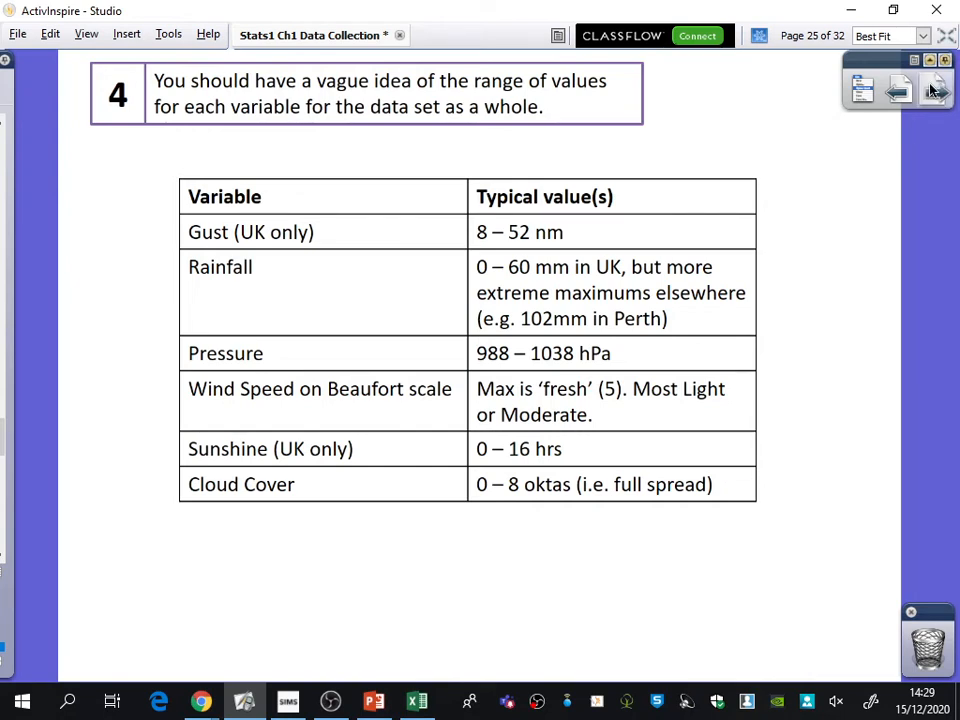
# Advance the flipchart from page 25 to page 26, the LDS Overview
pyautogui.click(936, 88)
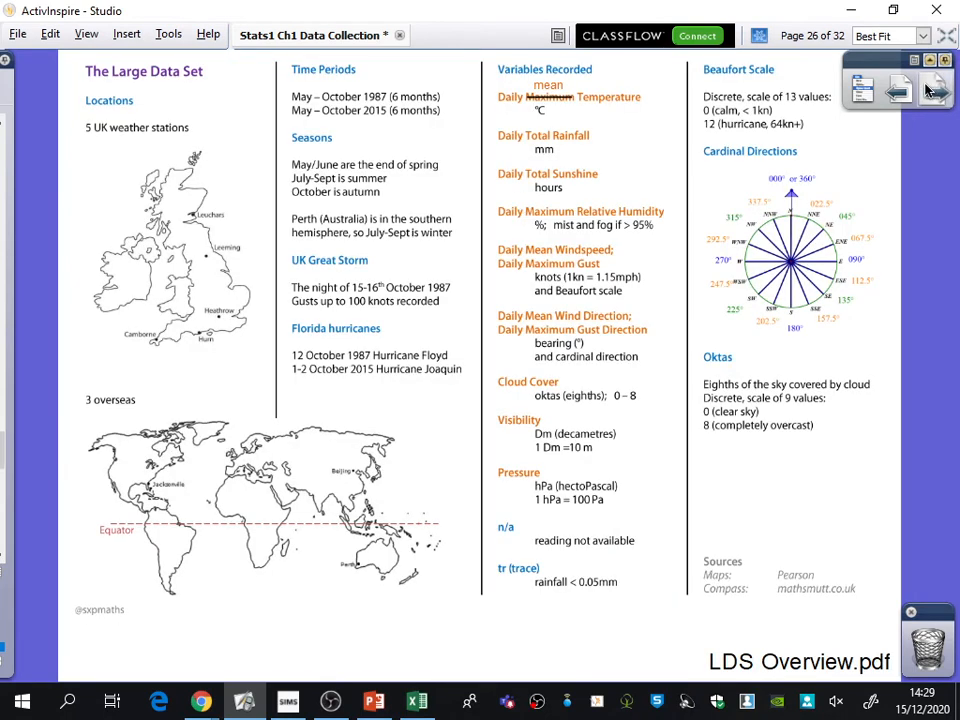
pyautogui.moveTo(936, 88)
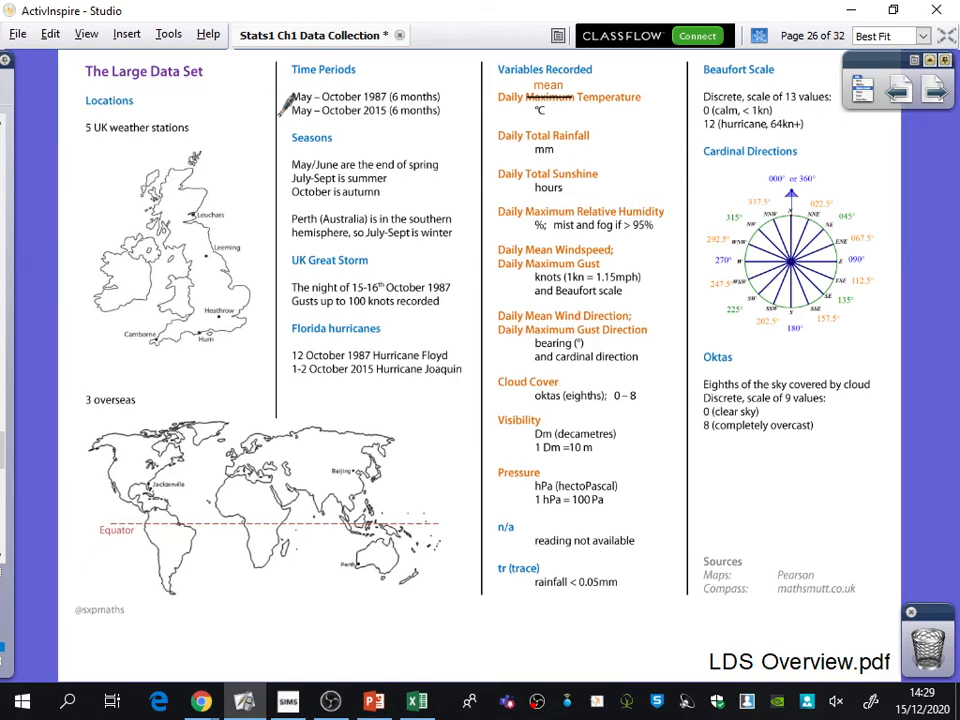
pyautogui.moveTo(290, 150)
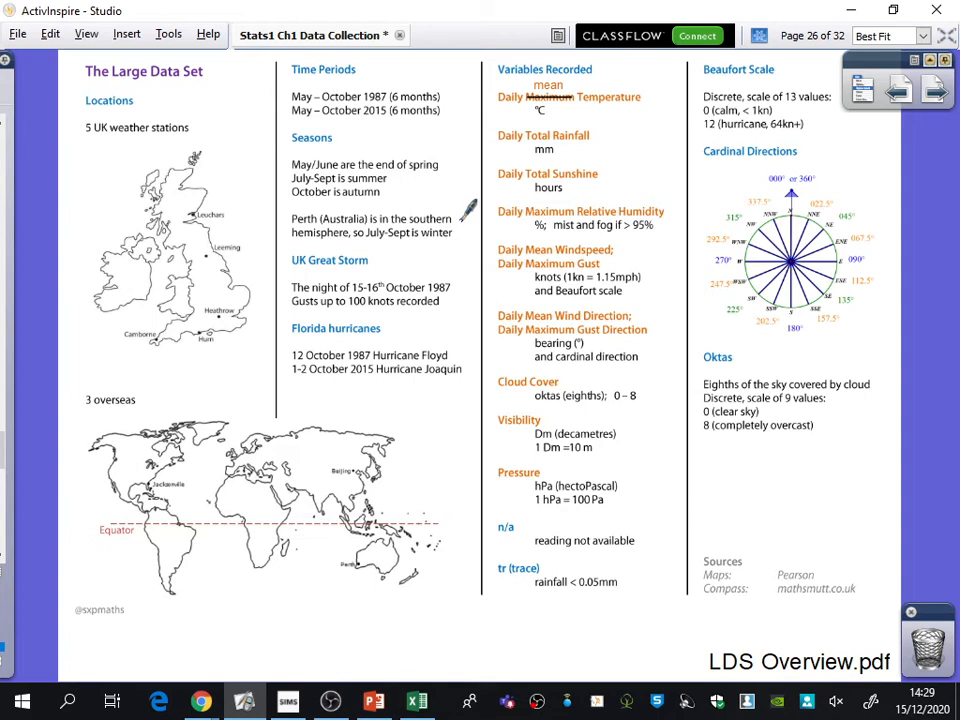
pyautogui.moveTo(464, 276)
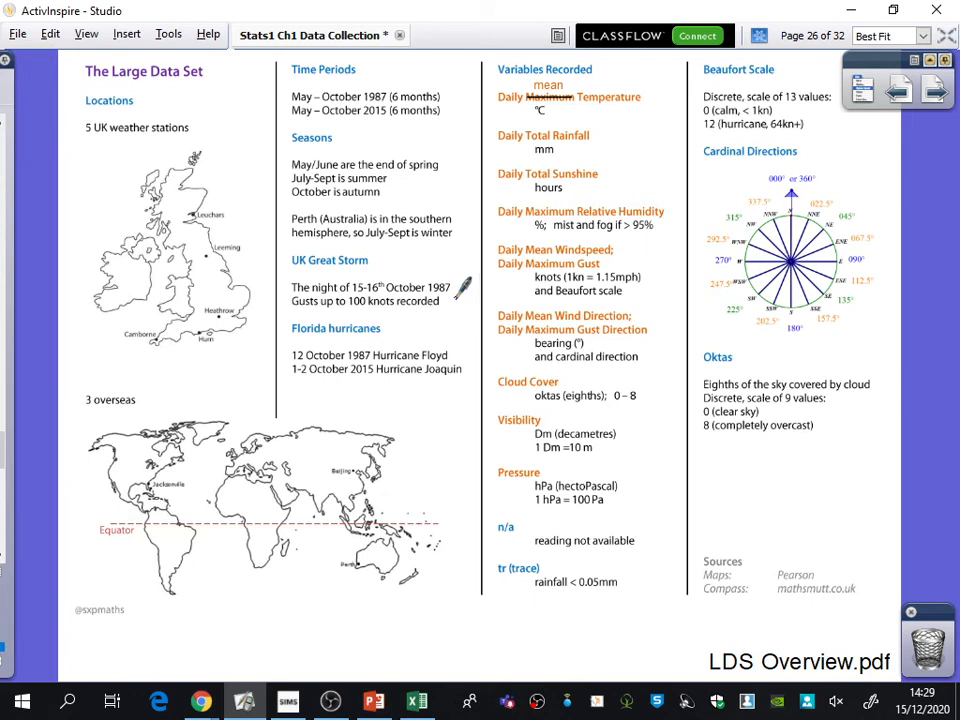
pyautogui.moveTo(460, 280)
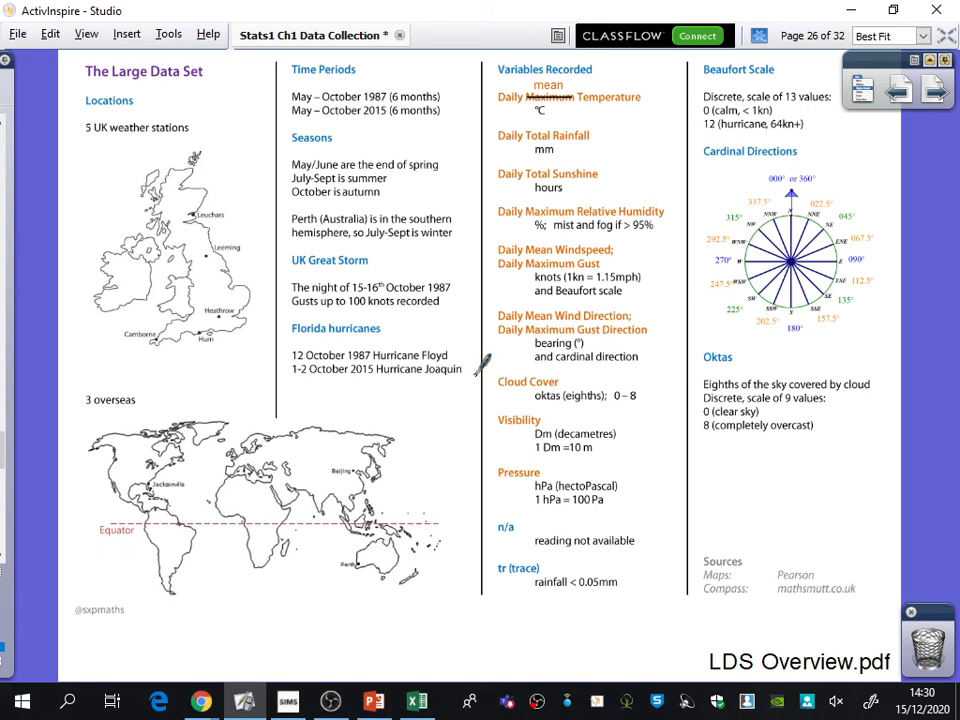
pyautogui.moveTo(380, 356)
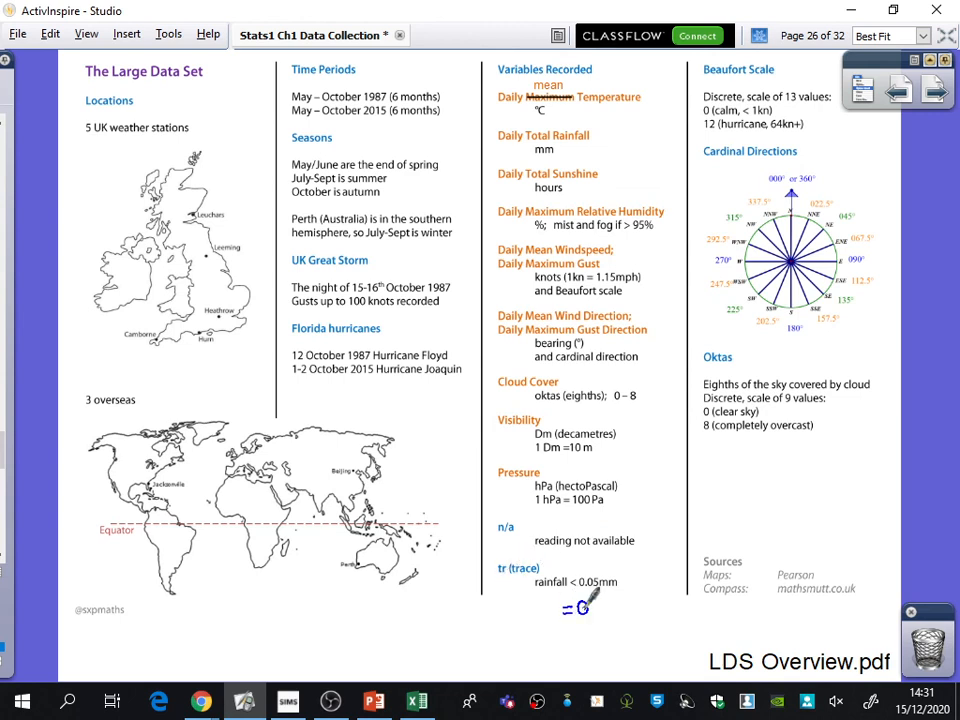
pyautogui.moveTo(810, 70)
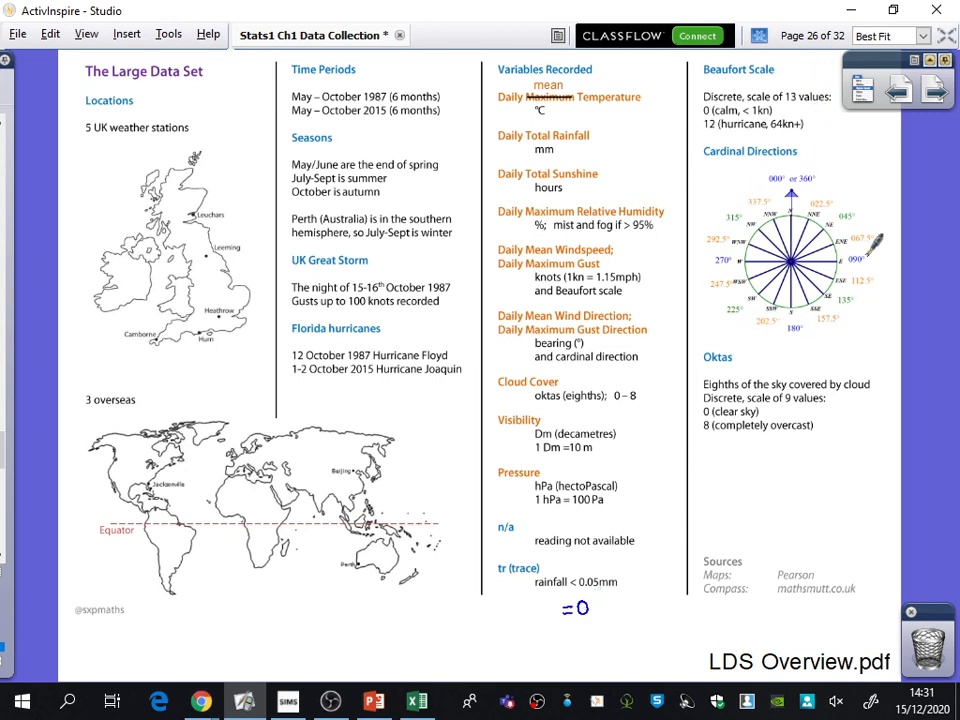
pyautogui.moveTo(832, 100)
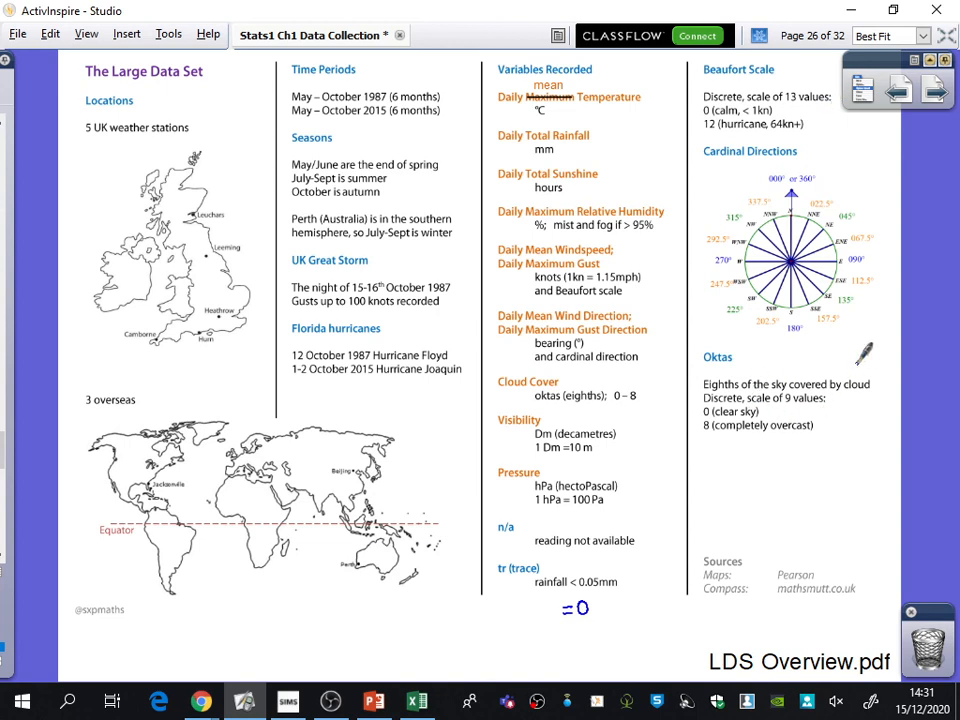
pyautogui.moveTo(824, 656)
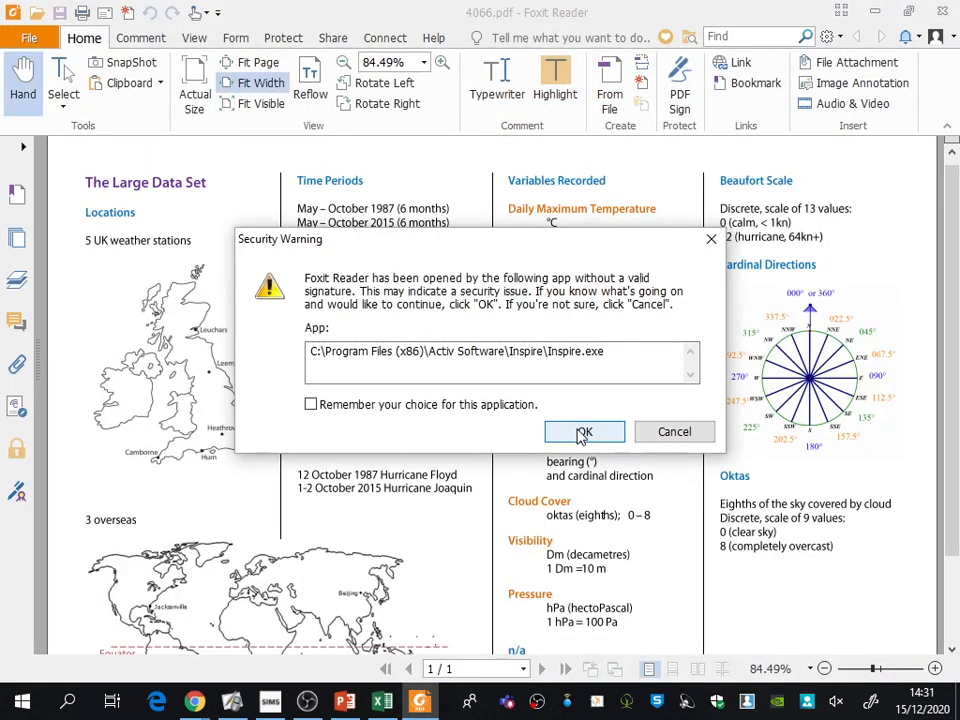
# Confirm Foxit's security warning so LDS Overview.pdf opens, and scroll into it
pyautogui.click(584, 432)
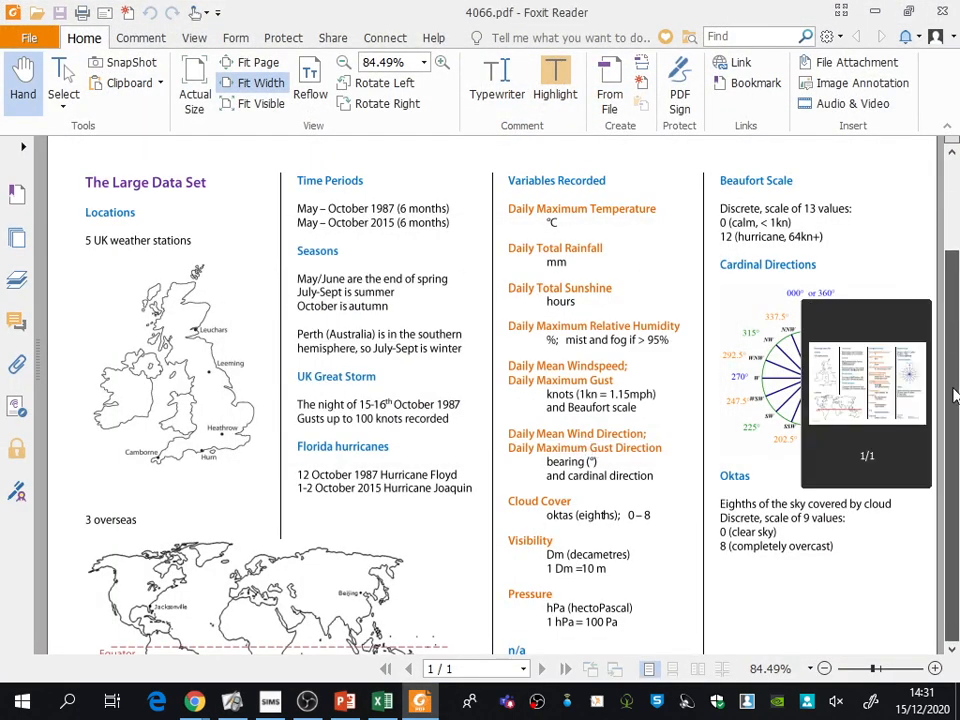
pyautogui.scroll(-3)
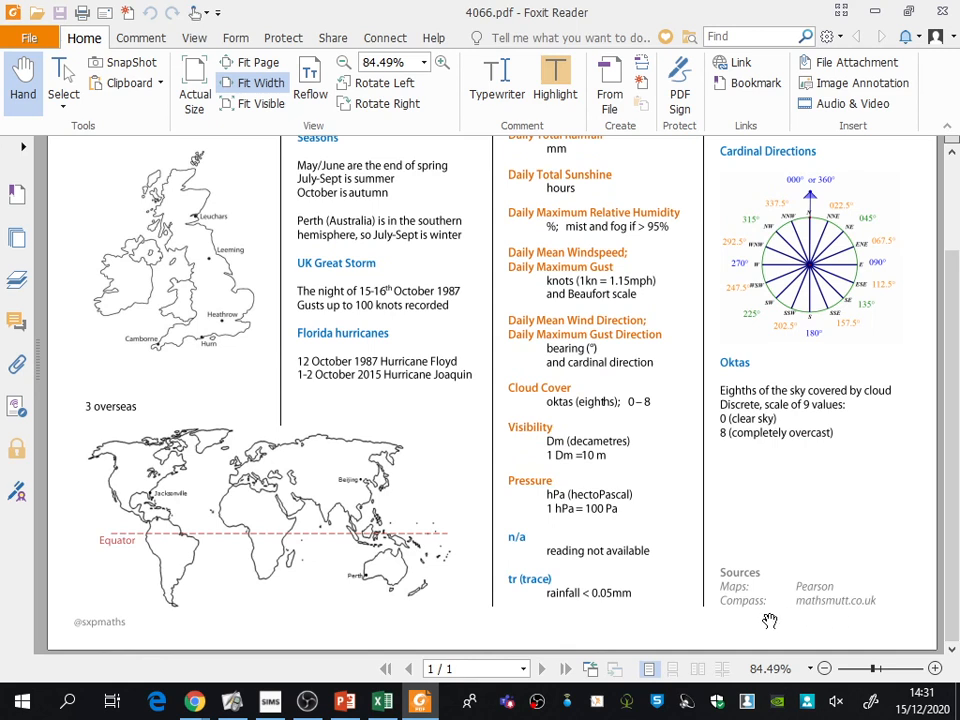